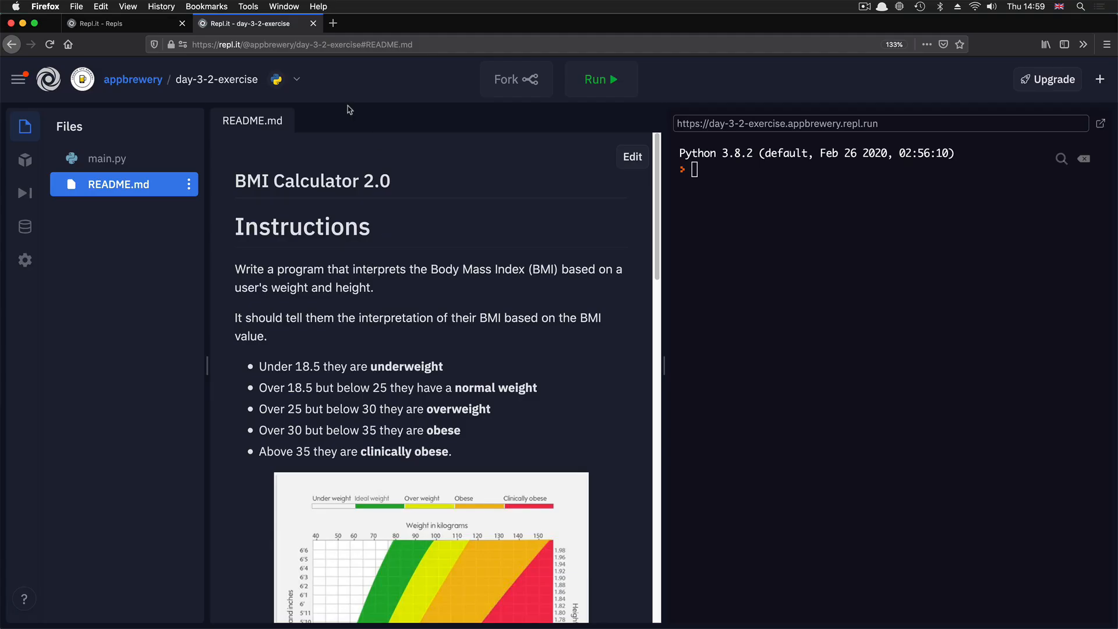
- Scroll the exercise instructions and open main.py with its height and weight input code
{"action": "scroll", "scroll_direction": "down", "scroll_amount": 3}
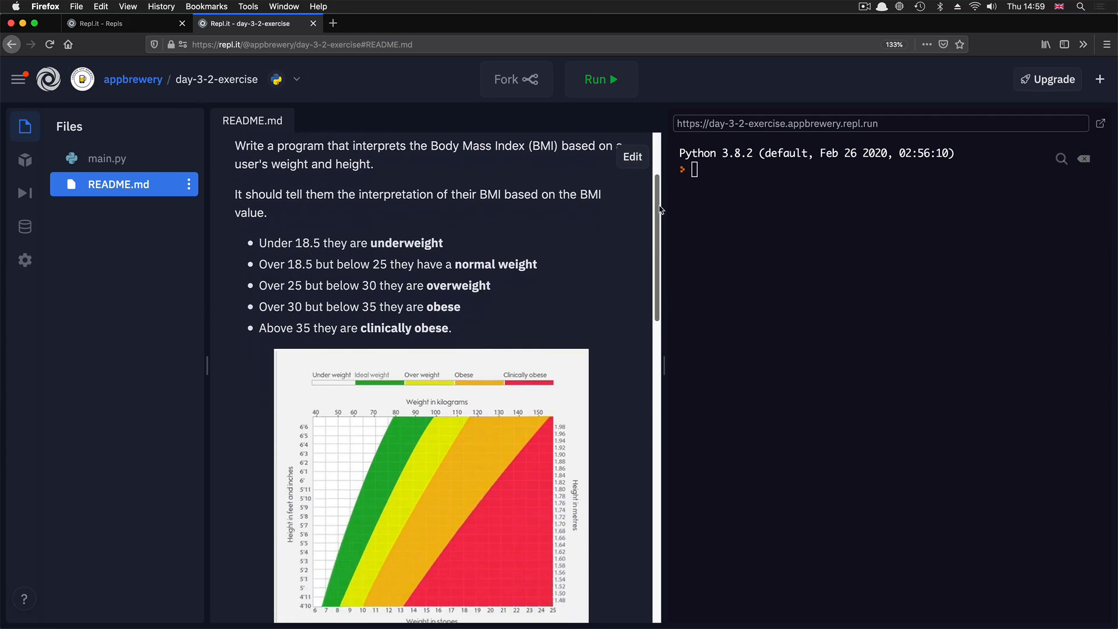
{"action": "scroll", "scroll_direction": "down", "scroll_amount": 3}
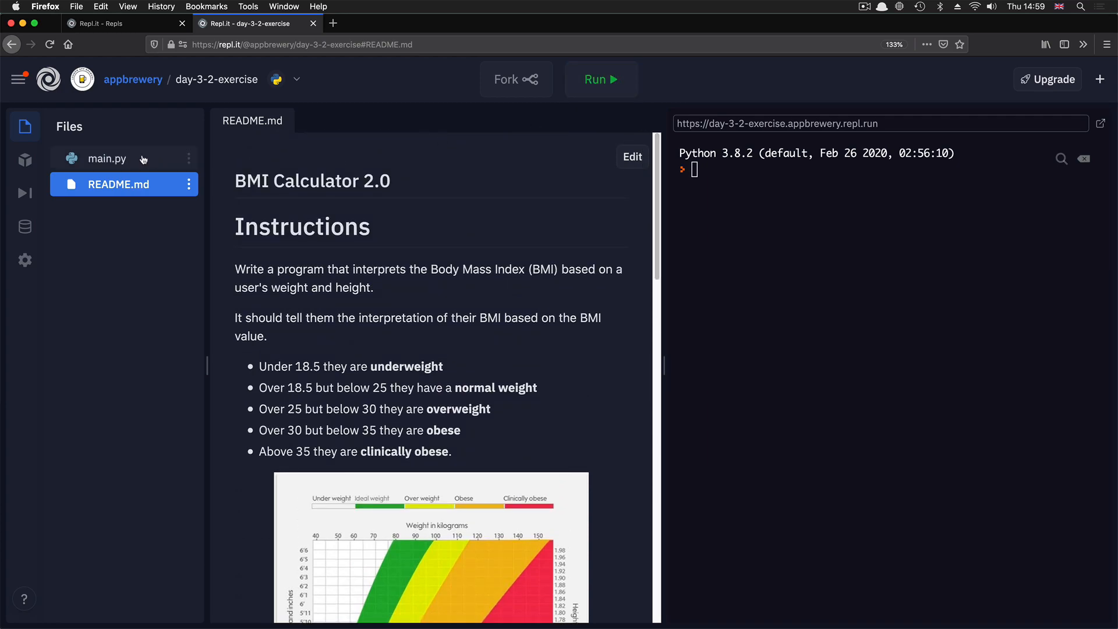
{"action": "left_click", "coordinate": [107, 159]}
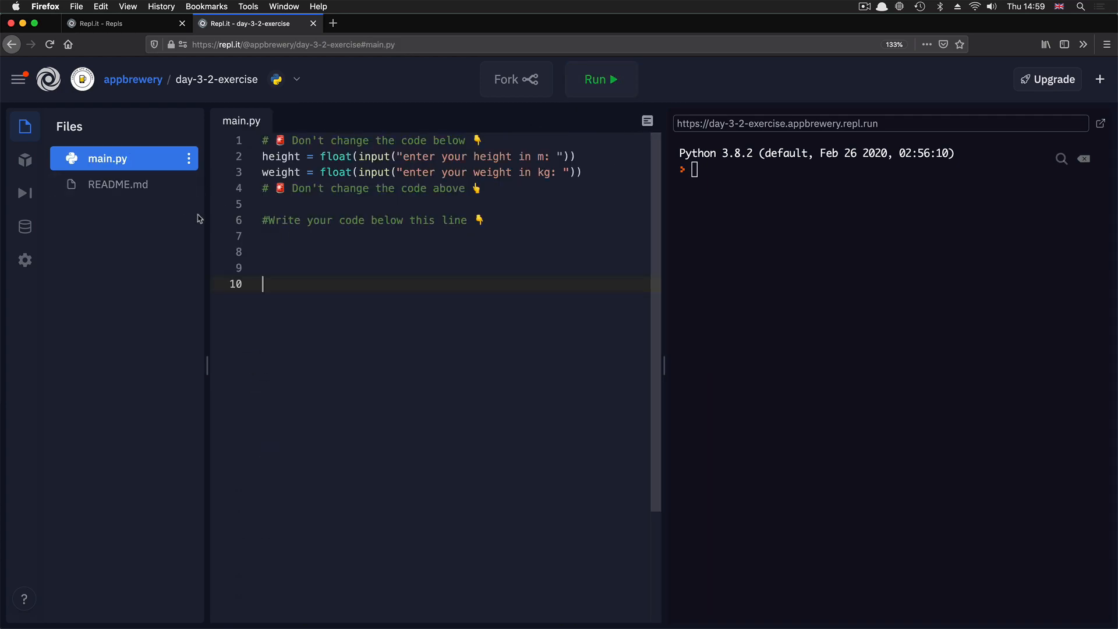
{"action": "left_click", "coordinate": [118, 184]}
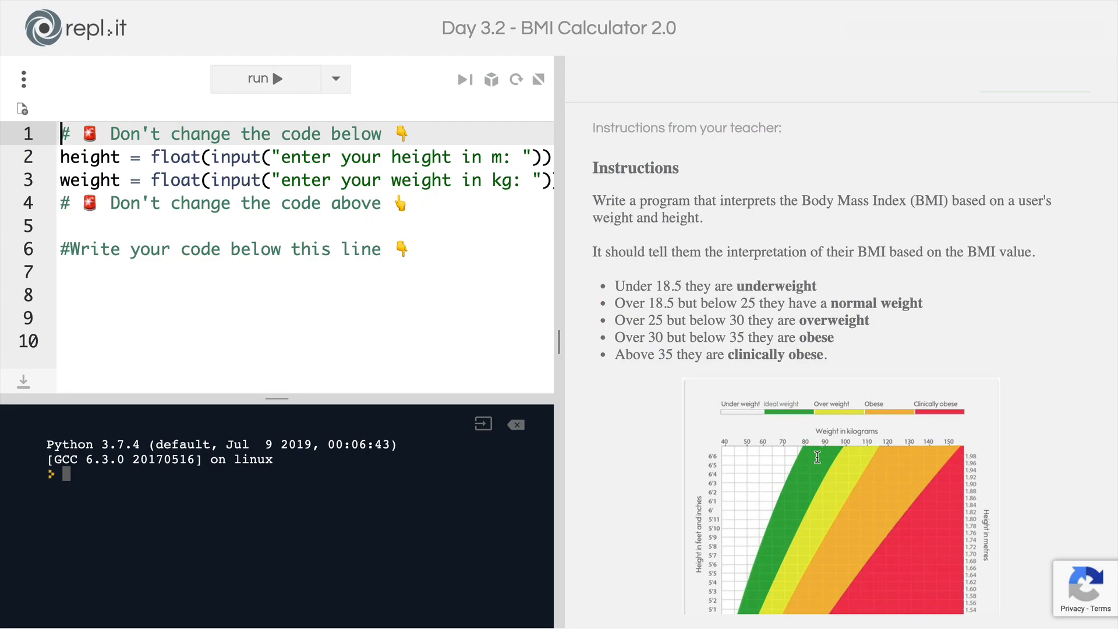
{"action": "mouse_move", "coordinate": [851, 350]}
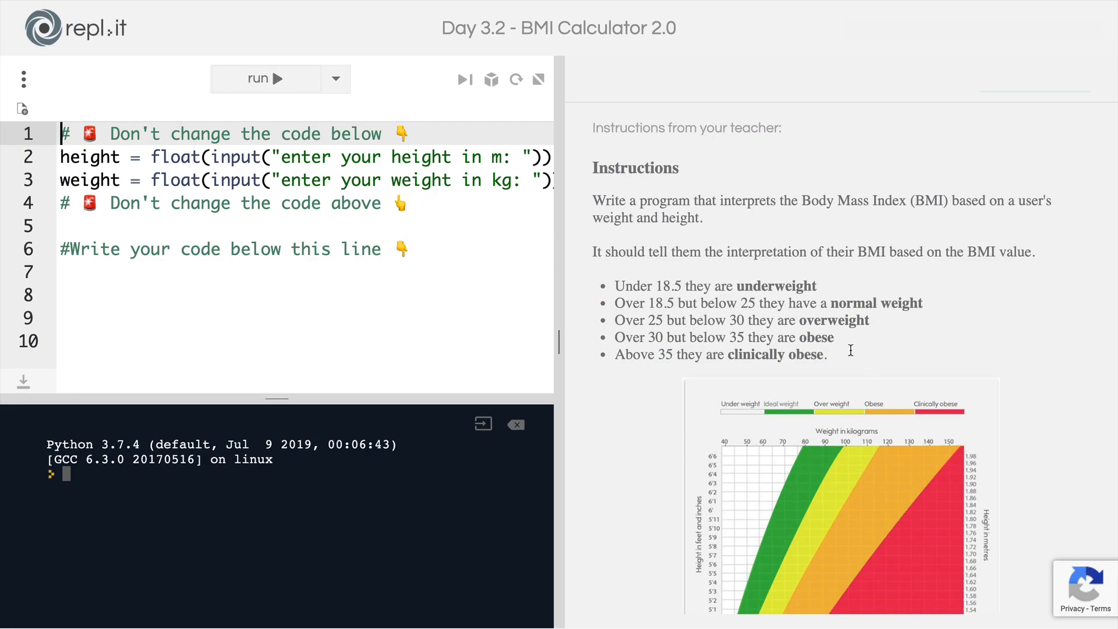
{"action": "scroll", "scroll_direction": "down", "scroll_amount": 3}
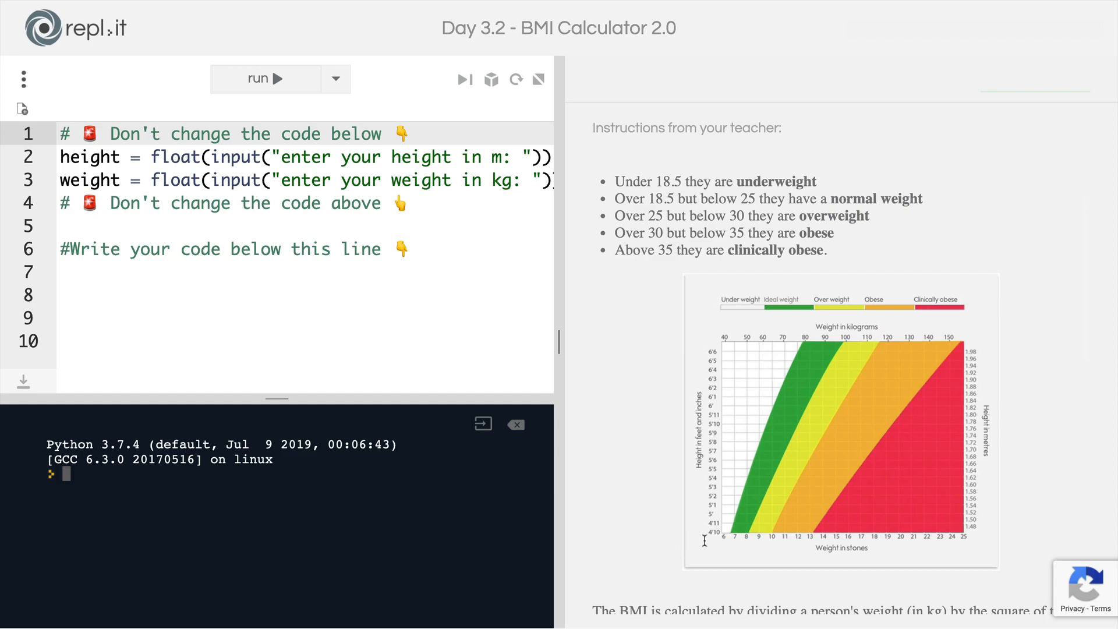
{"action": "mouse_move", "coordinate": [768, 452]}
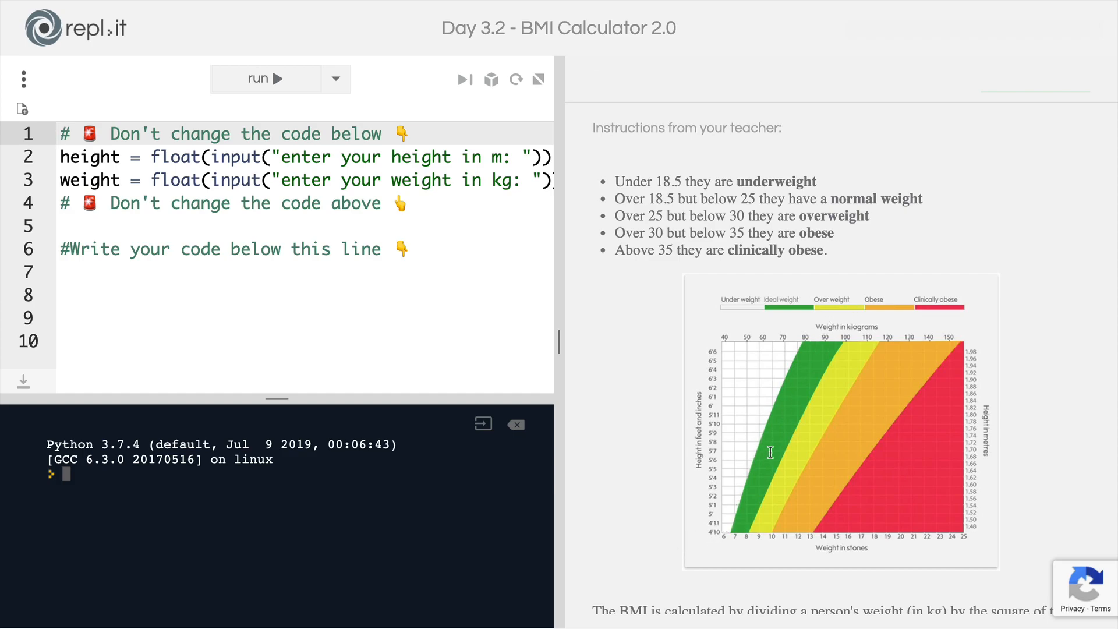
{"action": "mouse_move", "coordinate": [695, 304]}
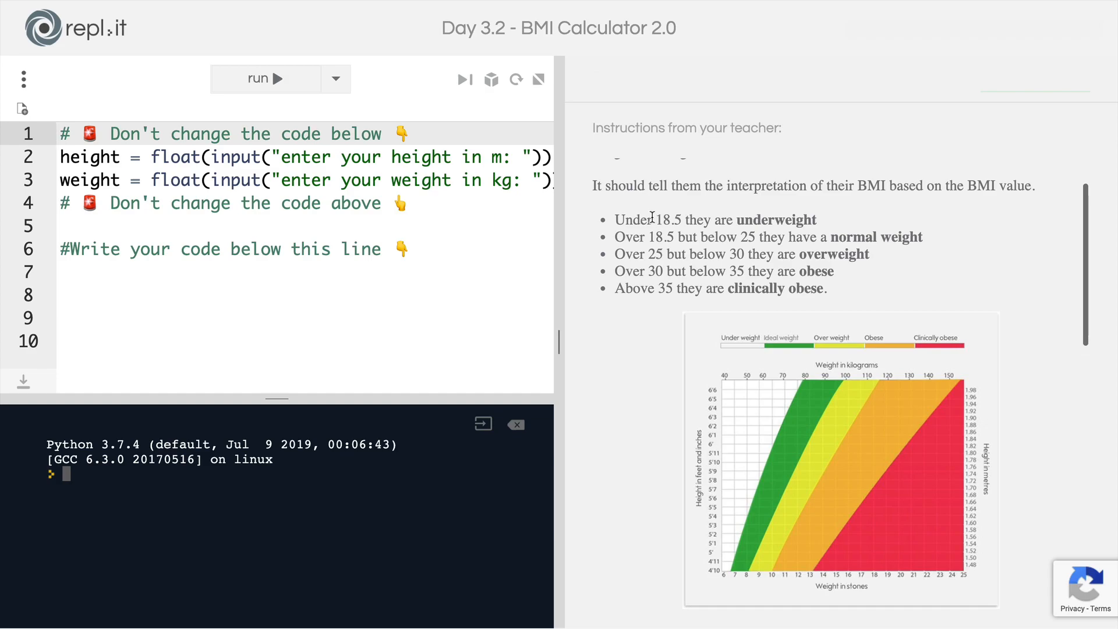
{"action": "mouse_move", "coordinate": [803, 257]}
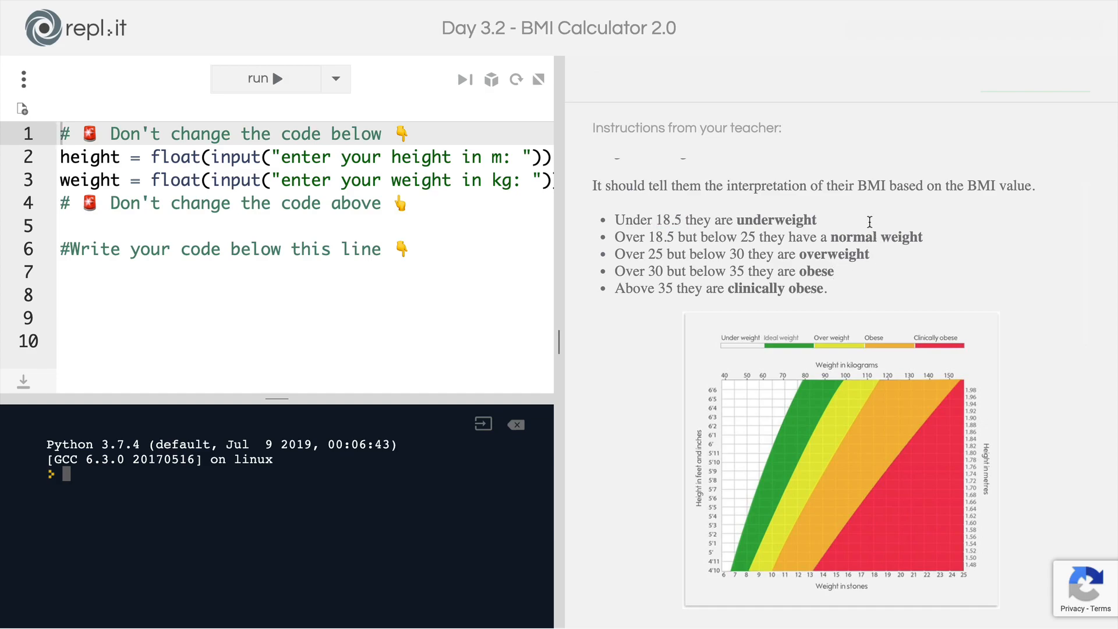
{"action": "double_click", "coordinate": [776, 219]}
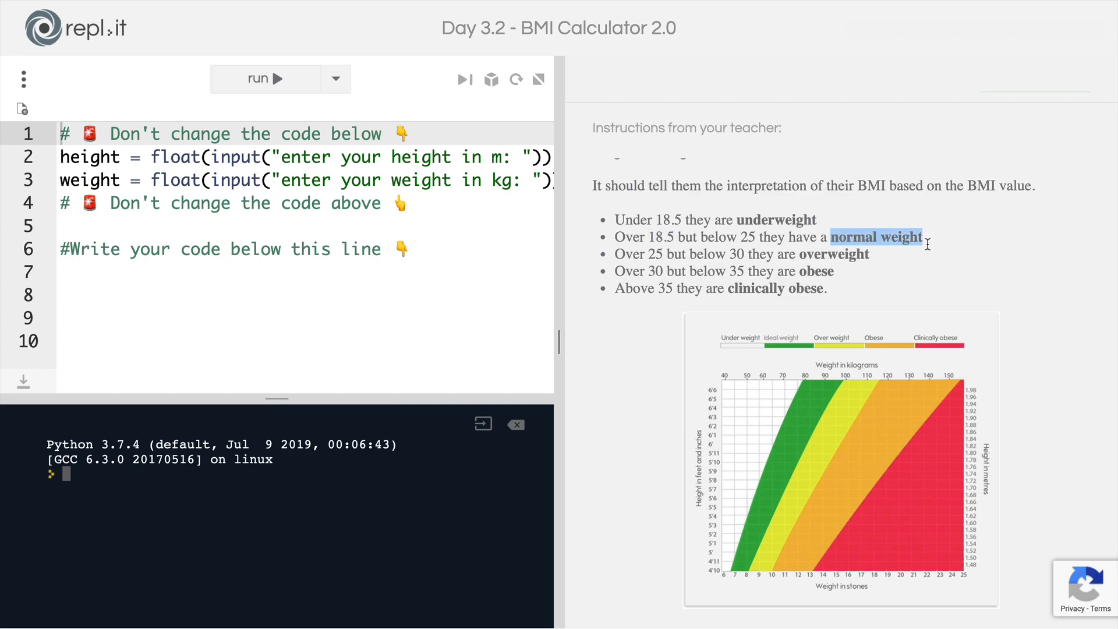
{"action": "scroll", "scroll_direction": "down", "scroll_amount": 3}
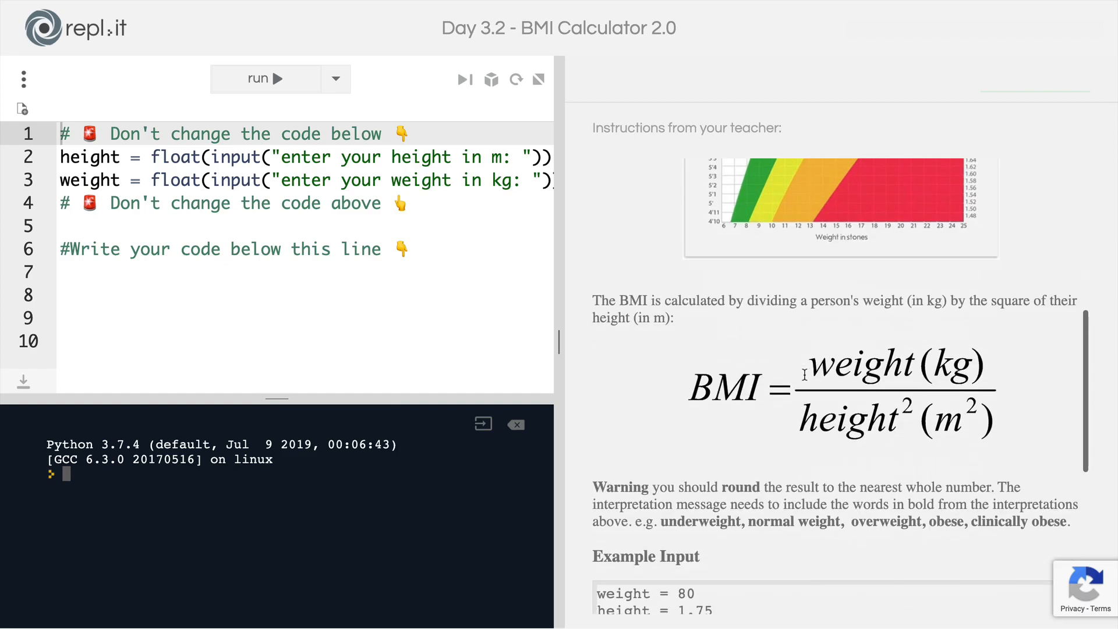
{"action": "scroll", "scroll_direction": "down", "scroll_amount": 3}
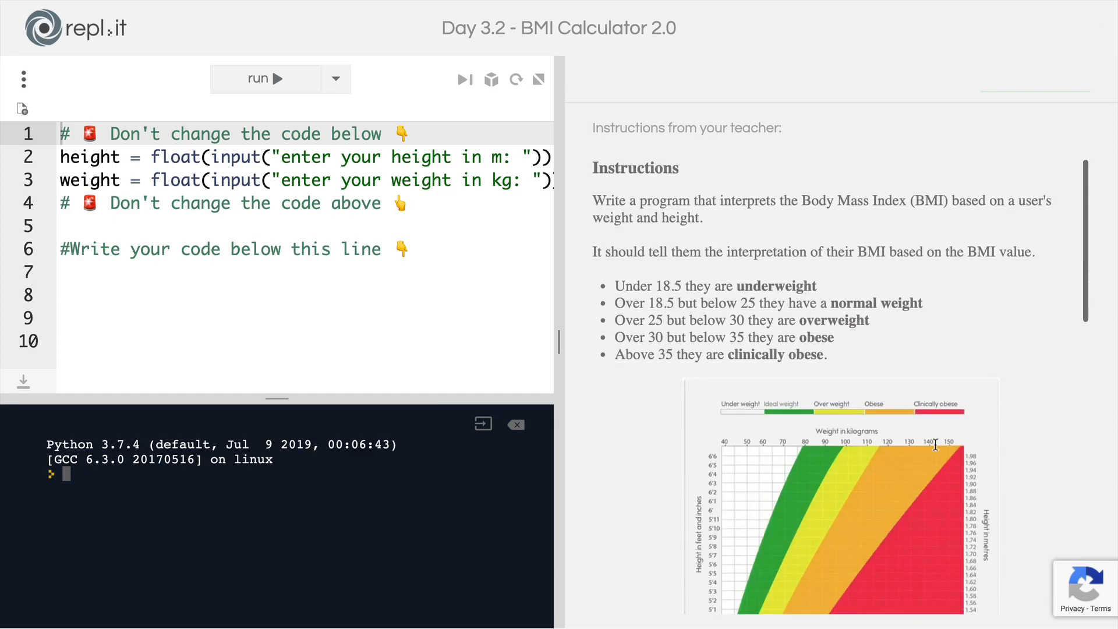
{"action": "double_click", "coordinate": [776, 286]}
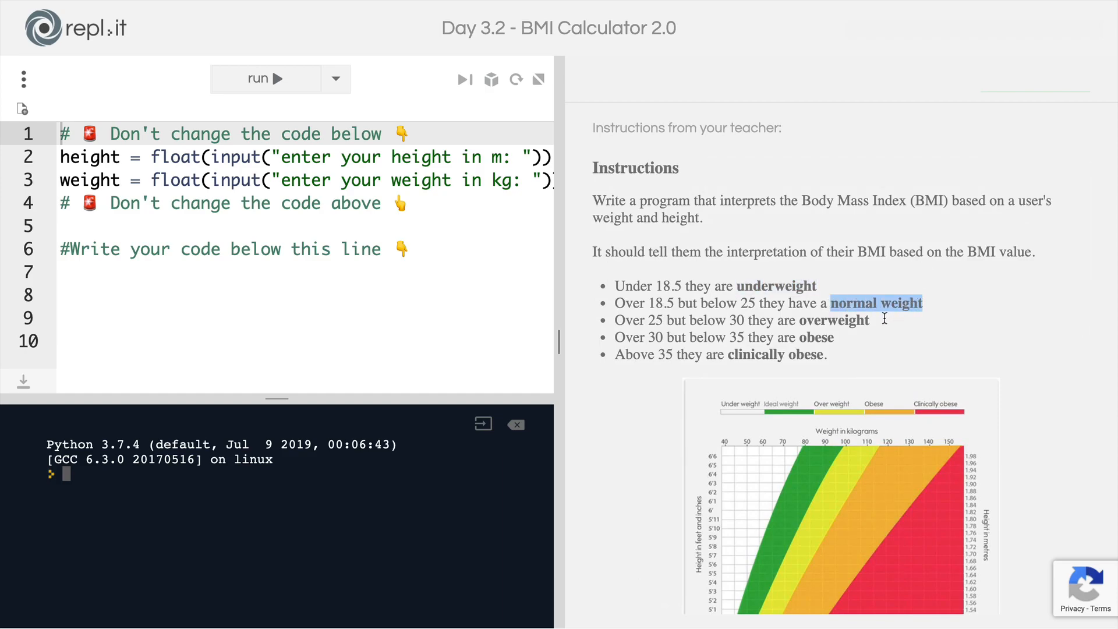
{"action": "scroll", "scroll_direction": "down", "scroll_amount": 3}
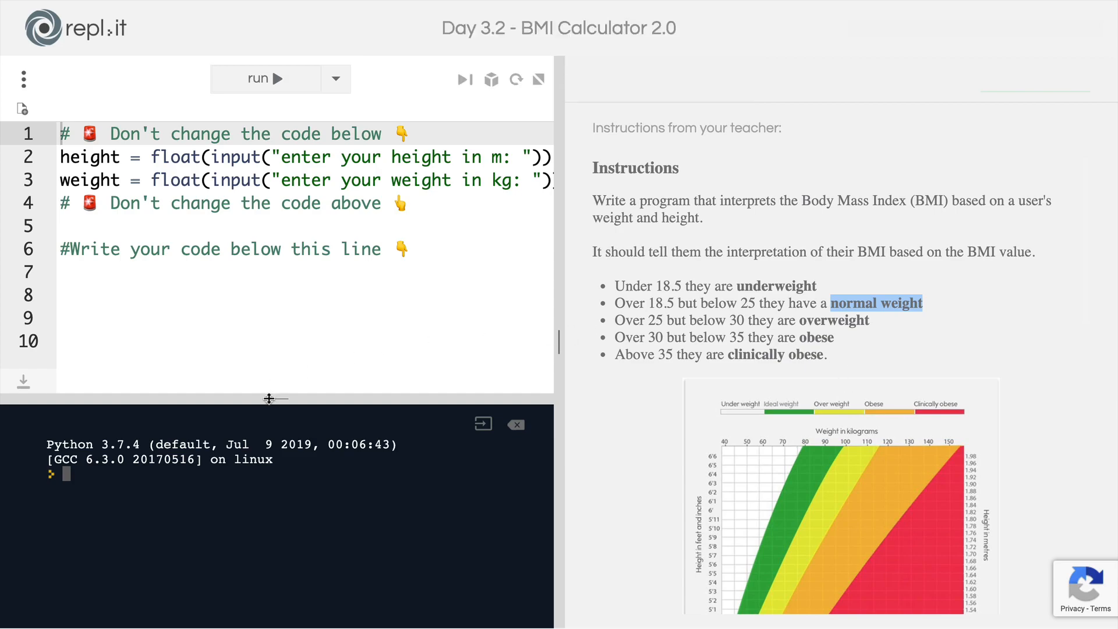
- Enlarge the editor and write bmi = round(weight / height ** 2) on line 8
{"action": "left_click_drag", "start_coordinate": [276, 397], "coordinate": [276, 442]}
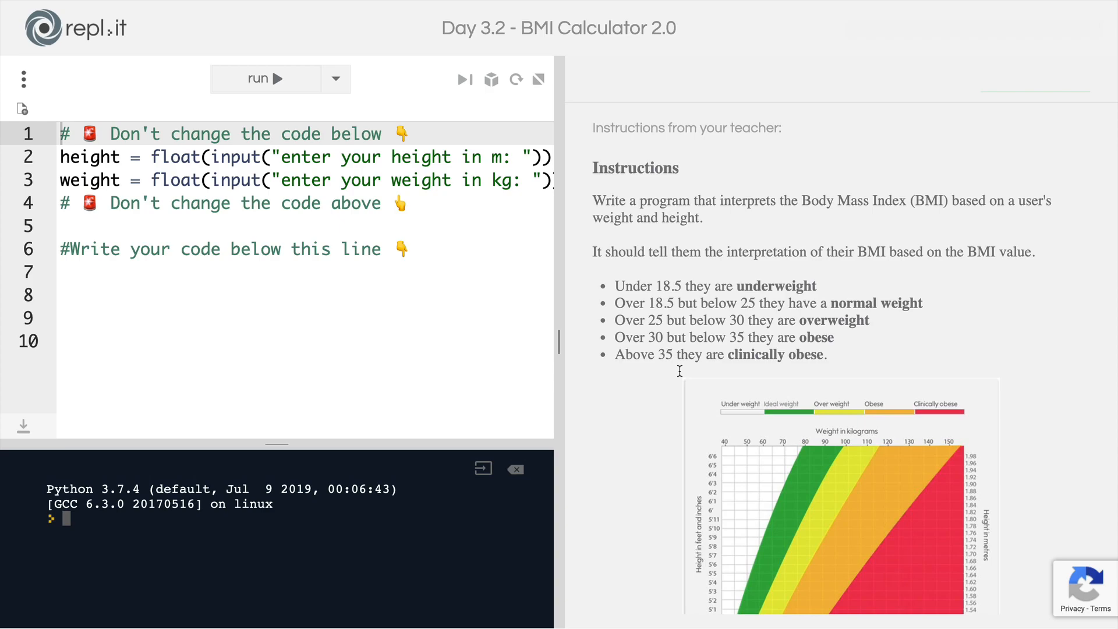
{"action": "mouse_move", "coordinate": [874, 346]}
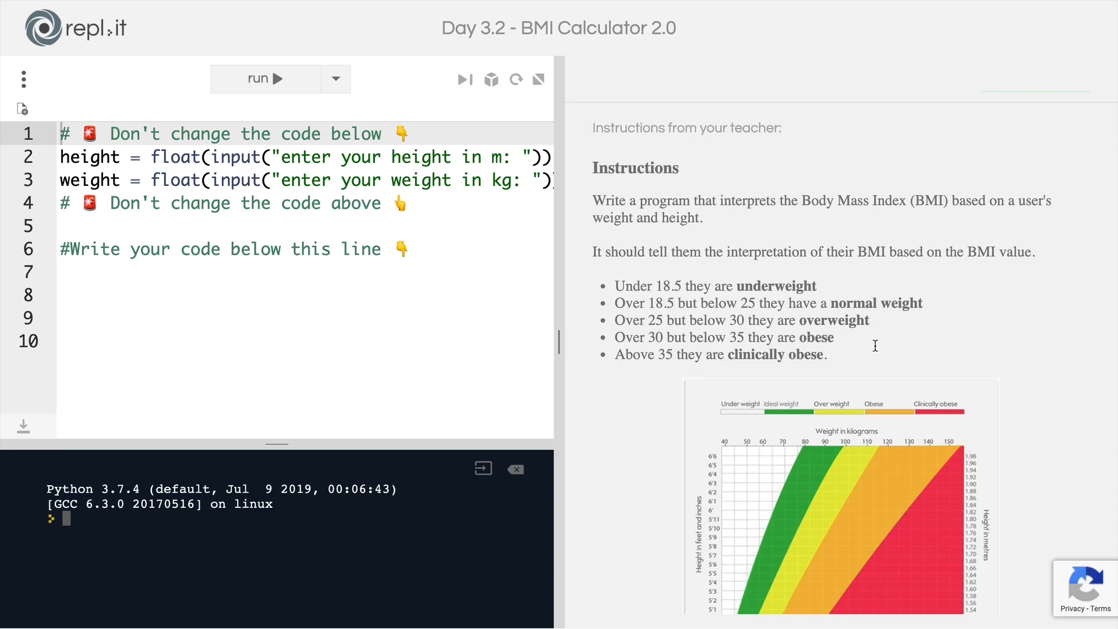
{"action": "mouse_move", "coordinate": [857, 351]}
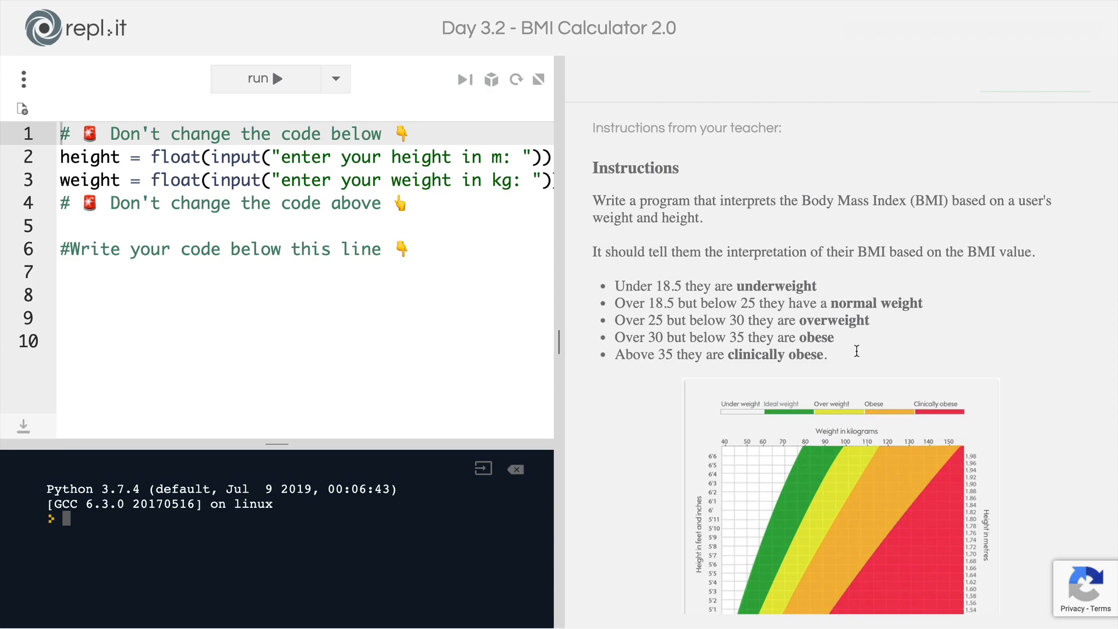
{"action": "double_click", "coordinate": [775, 286]}
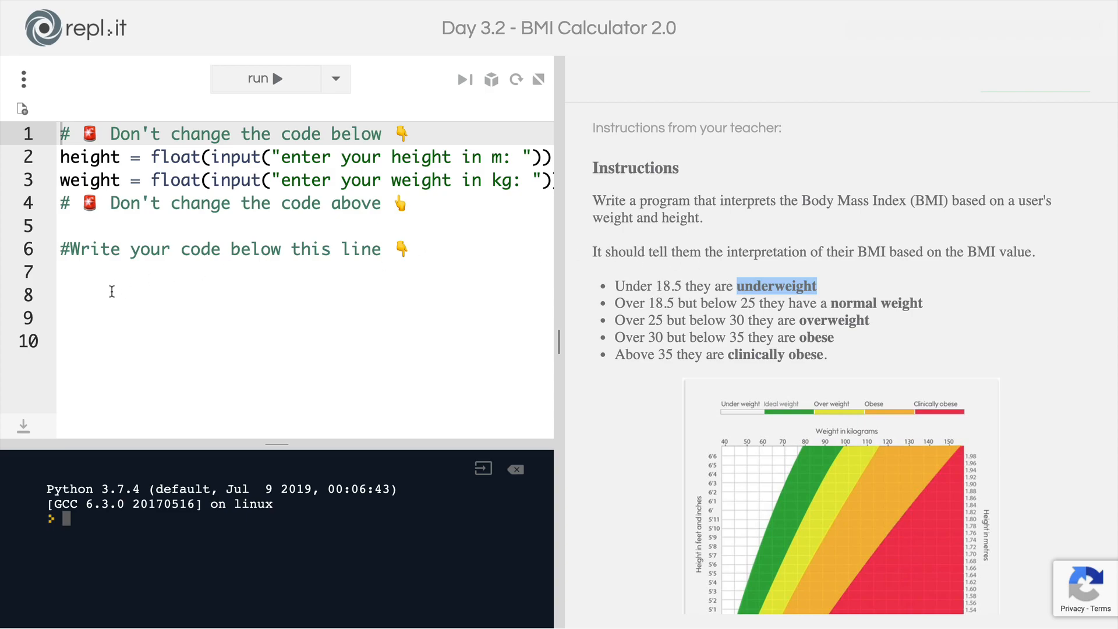
{"action": "type", "text": "bmi ="}
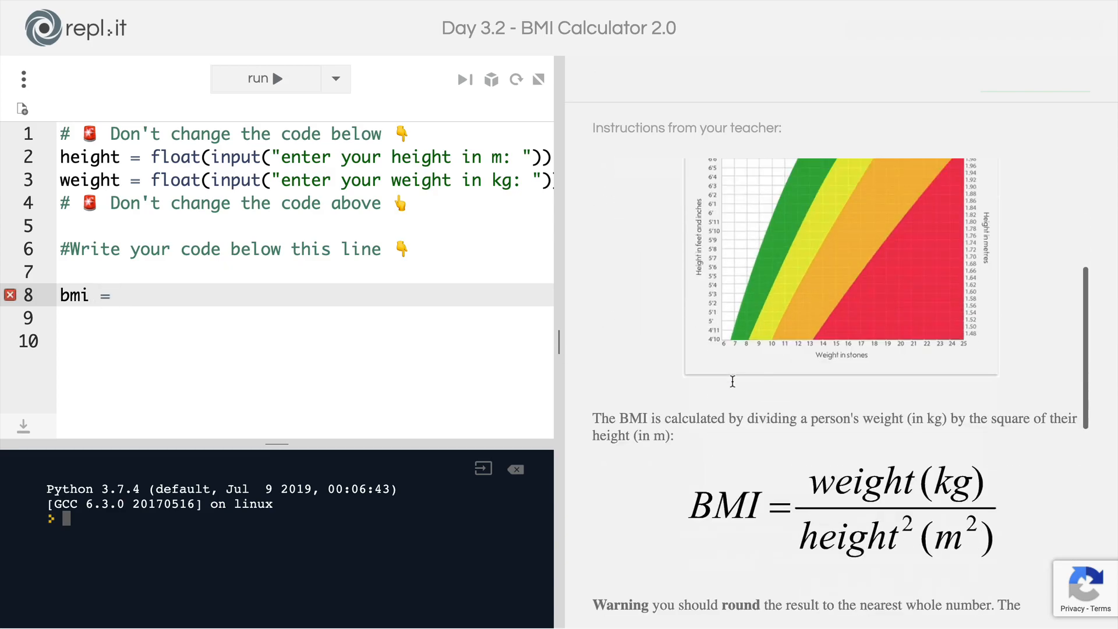
{"action": "scroll", "scroll_direction": "down", "scroll_amount": 3}
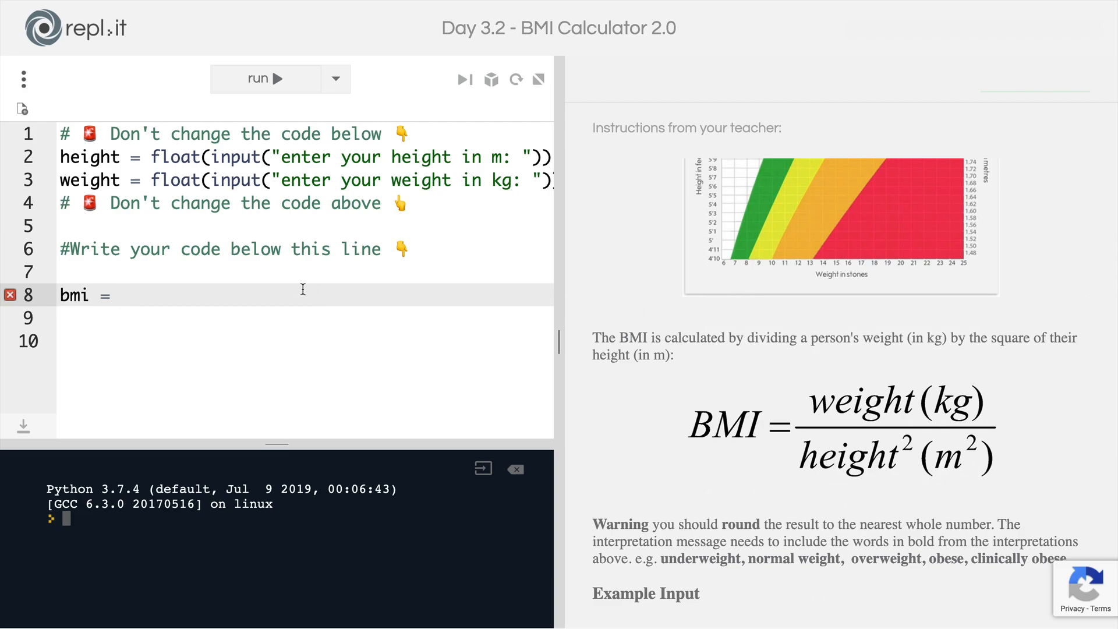
{"action": "type", "text": "weight"}
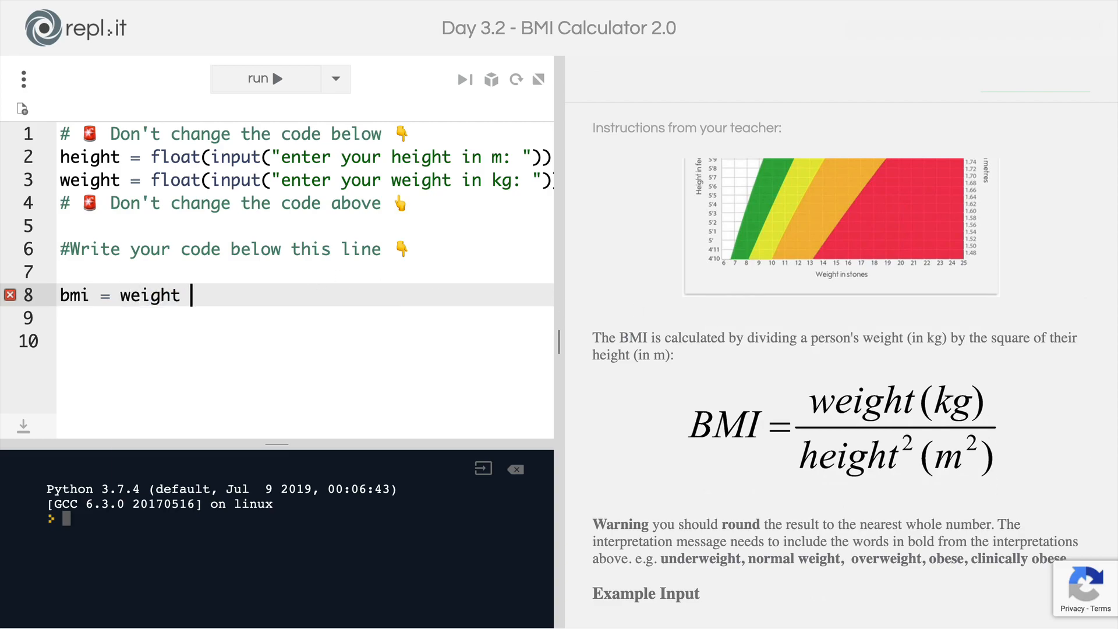
{"action": "type", "text": "/ height"}
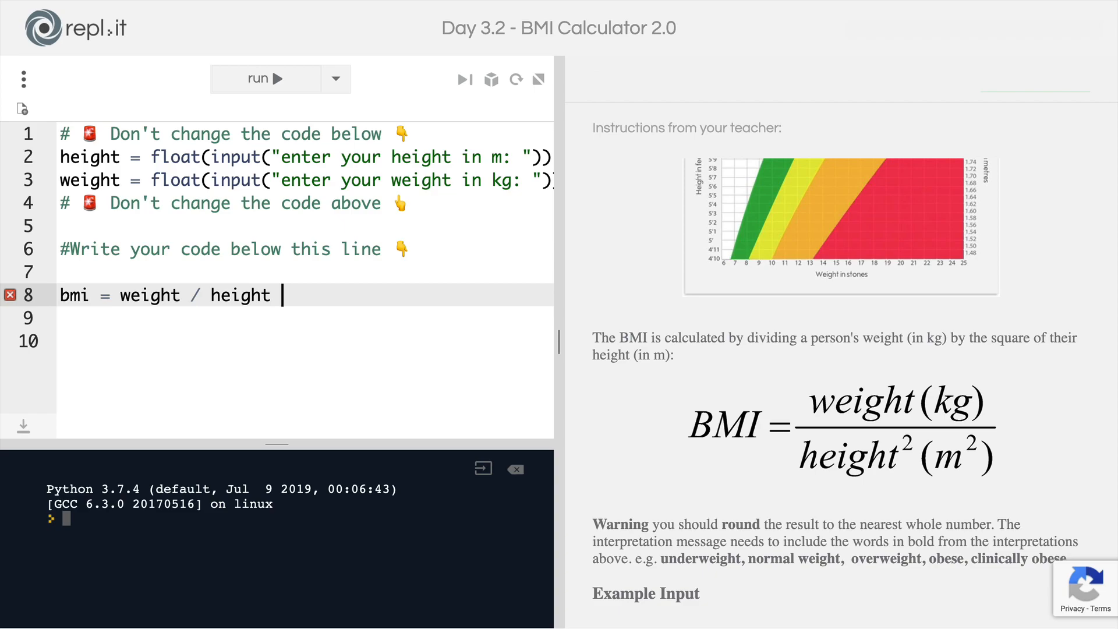
{"action": "type", "text": "** 2"}
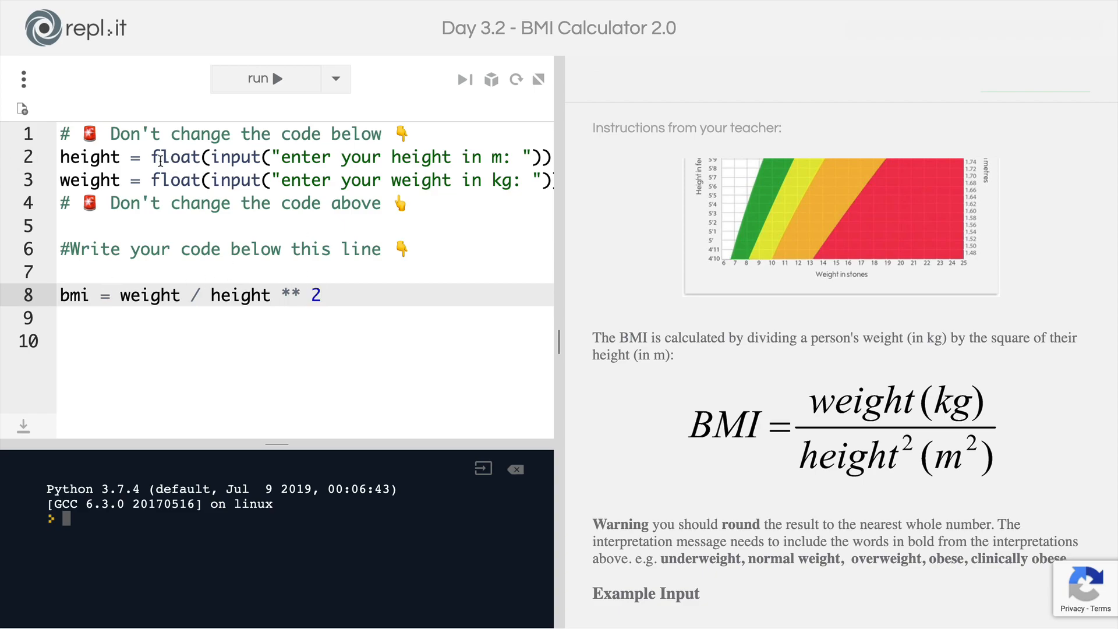
{"action": "double_click", "coordinate": [175, 158]}
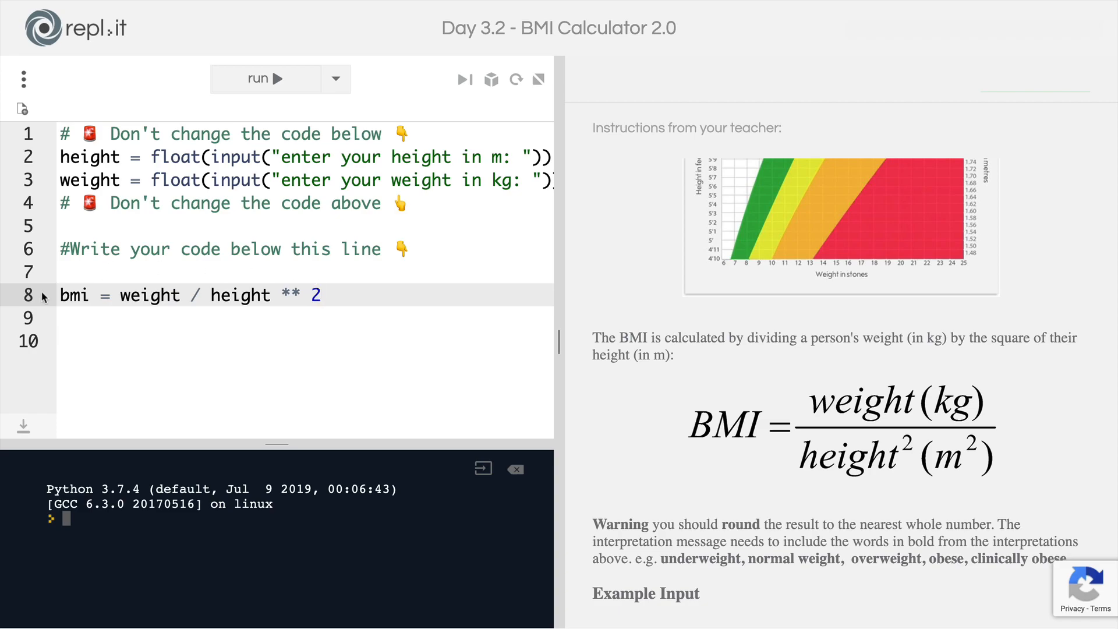
{"action": "mouse_move", "coordinate": [673, 319]}
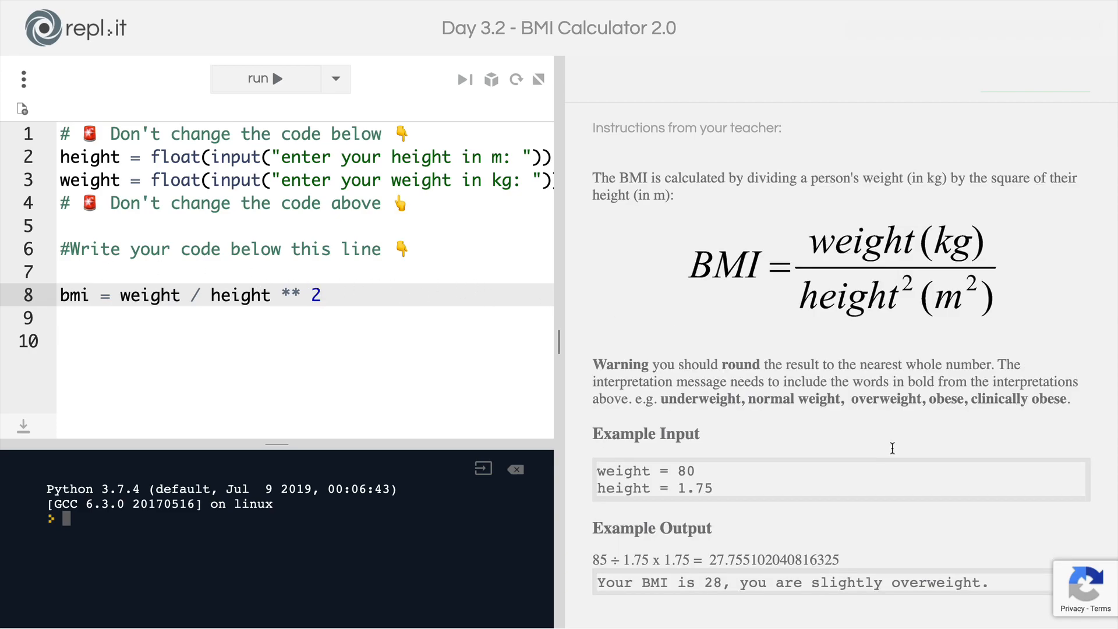
{"action": "scroll", "scroll_direction": "down", "scroll_amount": 3}
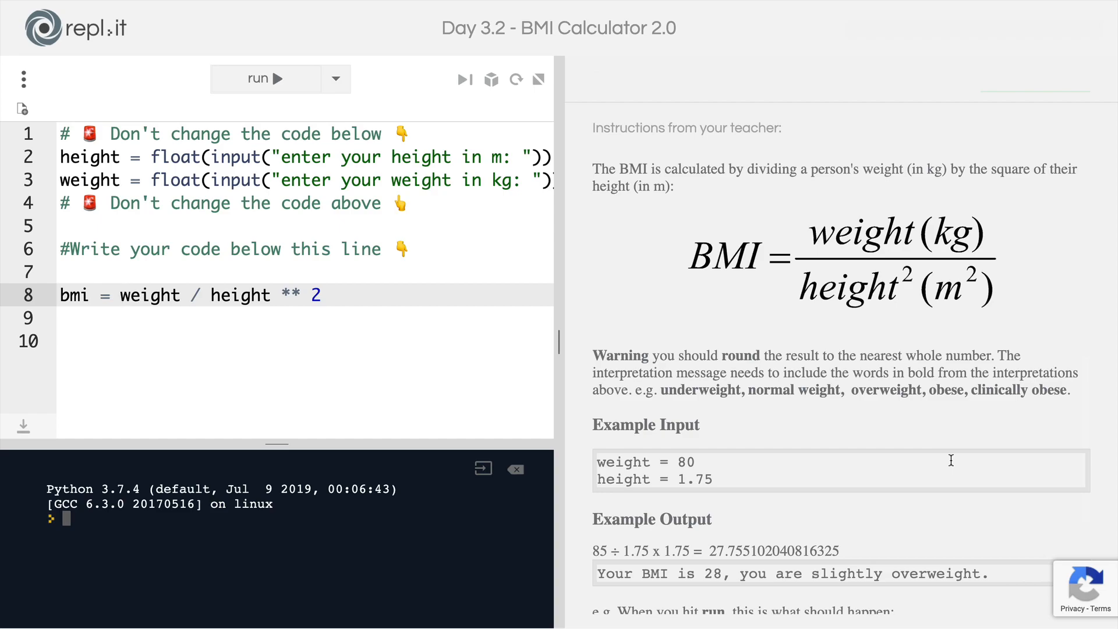
{"action": "type", "text": "round("}
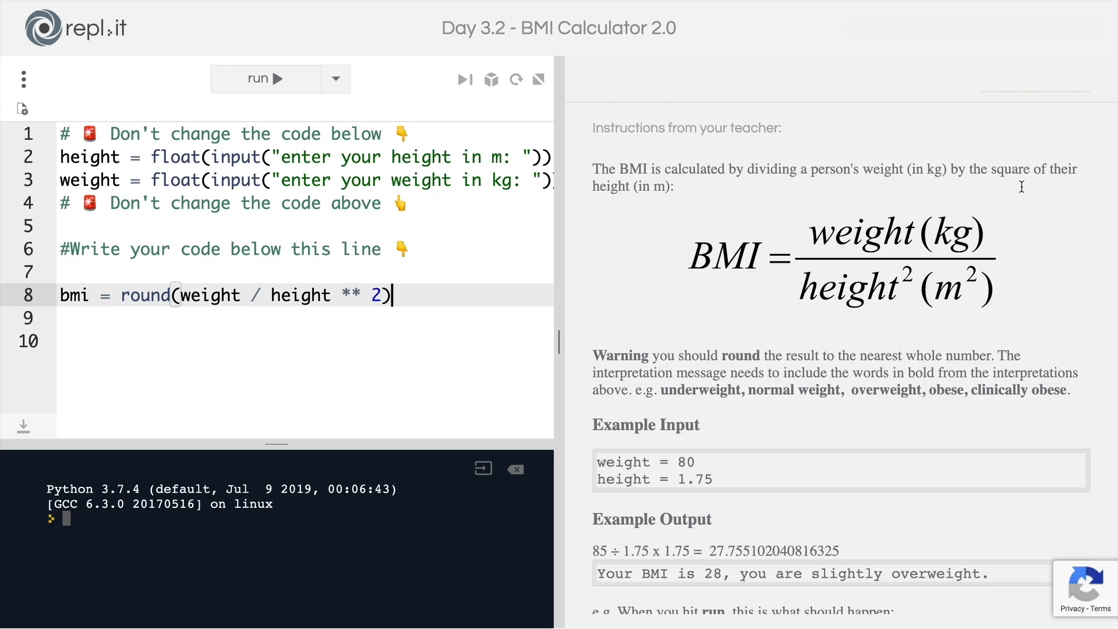
{"action": "mouse_move", "coordinate": [423, 309]}
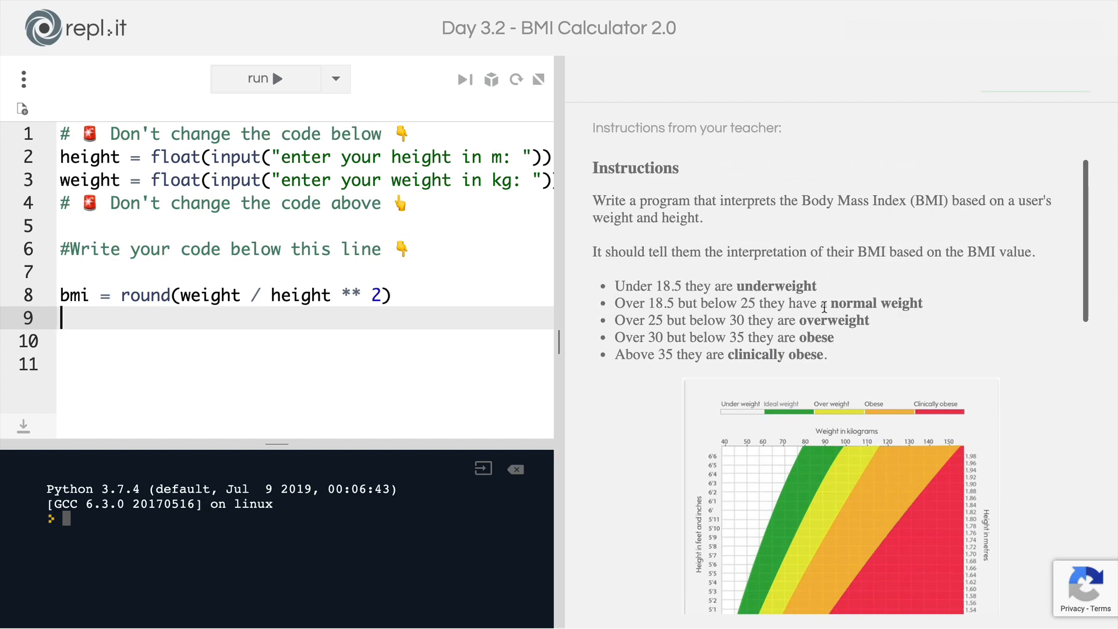
- Write if bmi < 18.5: with a print of "Your bmi is {}"
{"action": "type", "text": "if"}
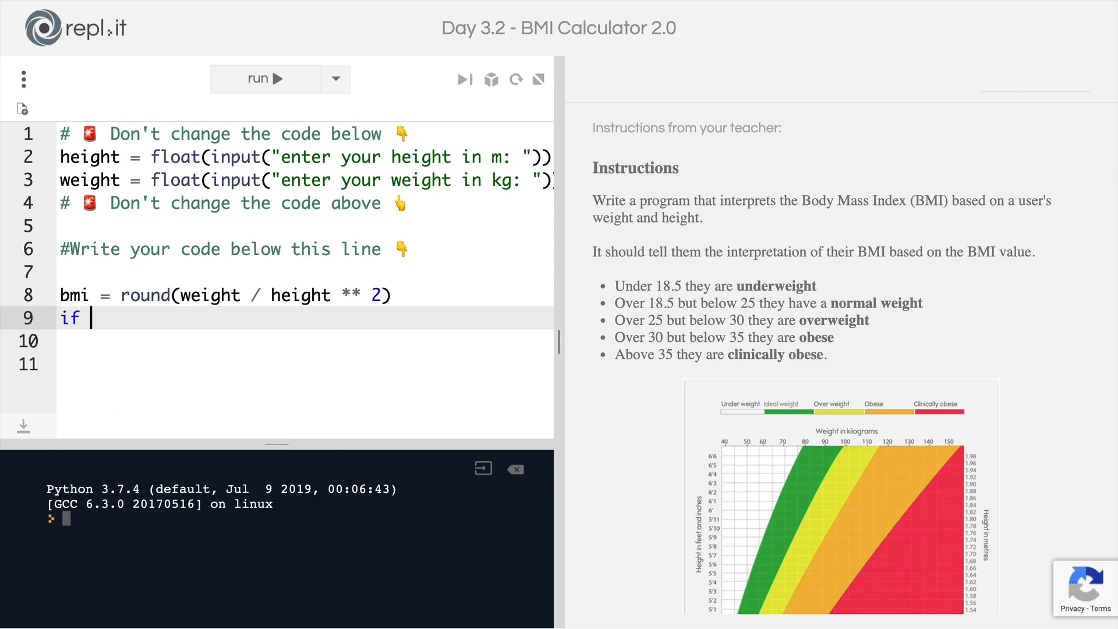
{"action": "type", "text": "bmi"}
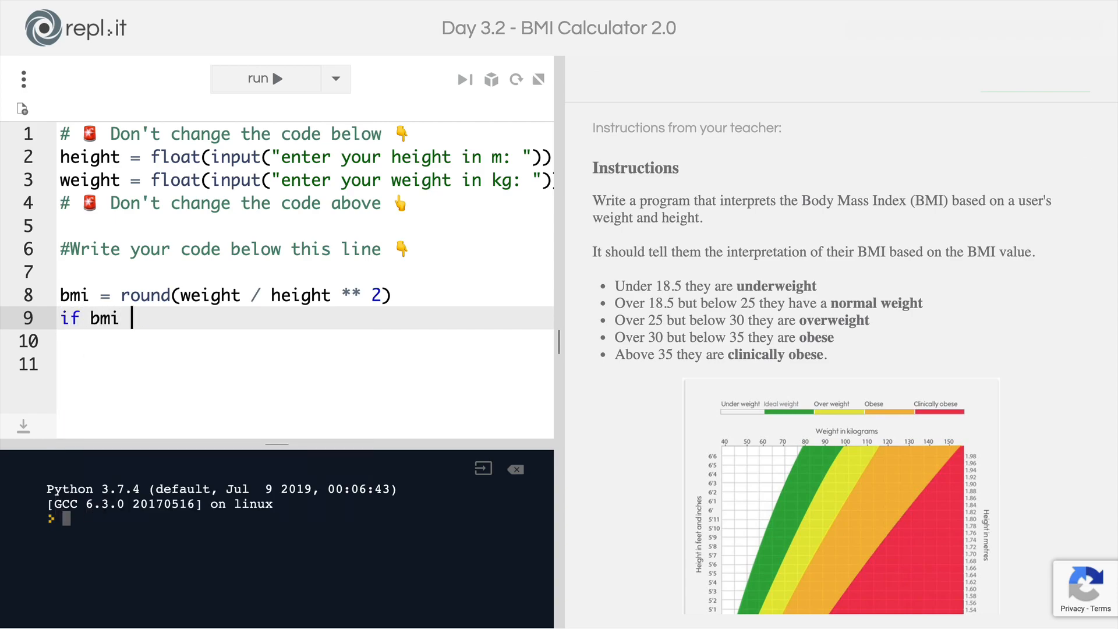
{"action": "type", "text": "< 18."}
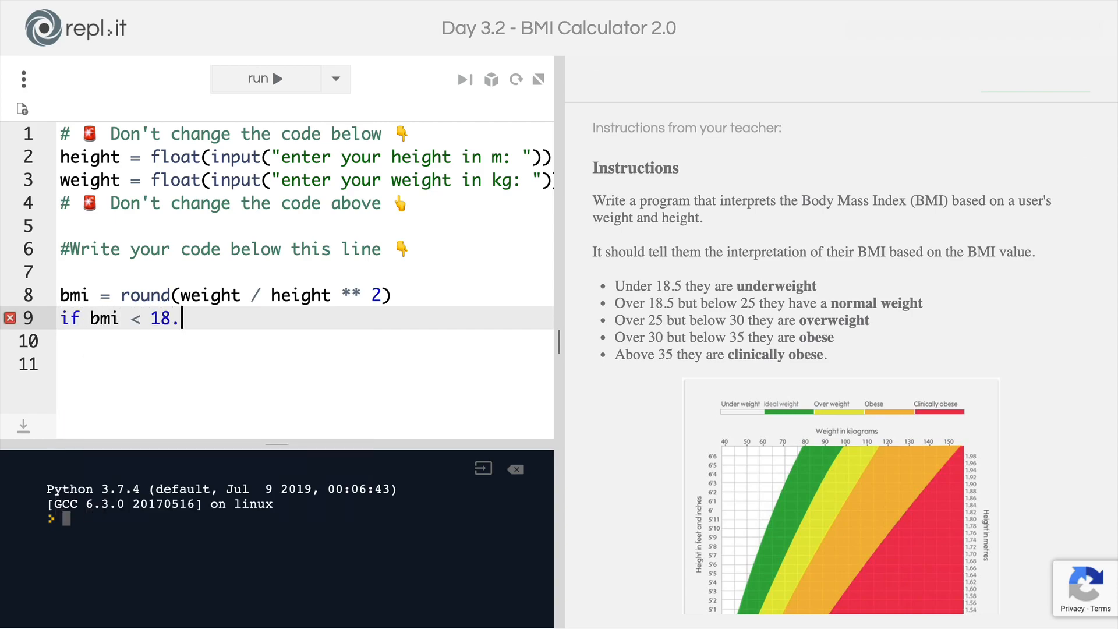
{"action": "type", "text": "5:"}
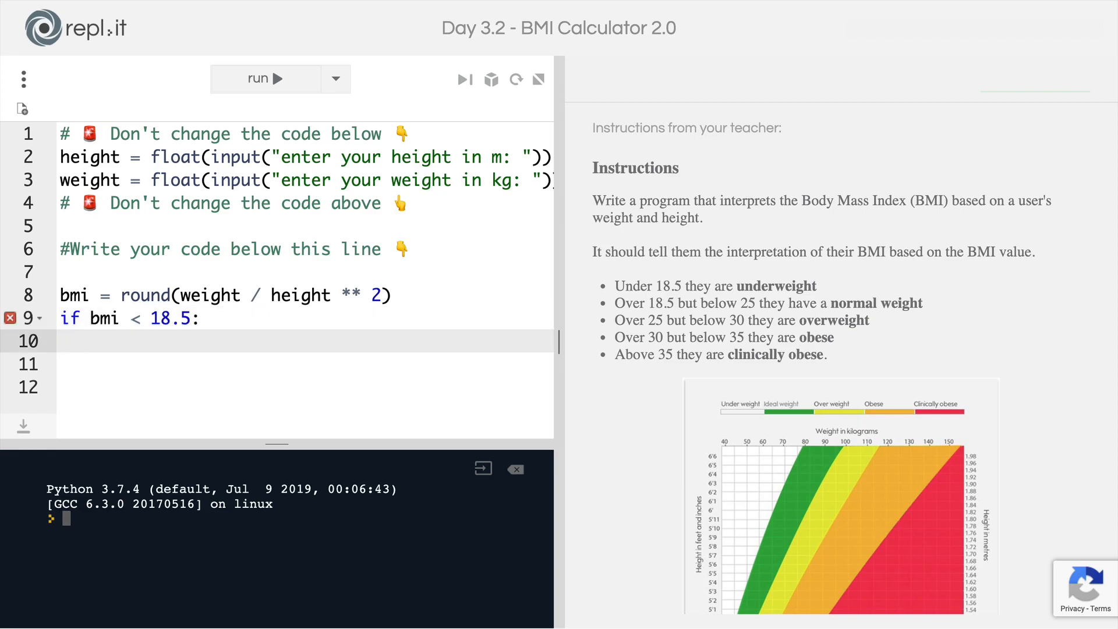
{"action": "type", "text": "print()"}
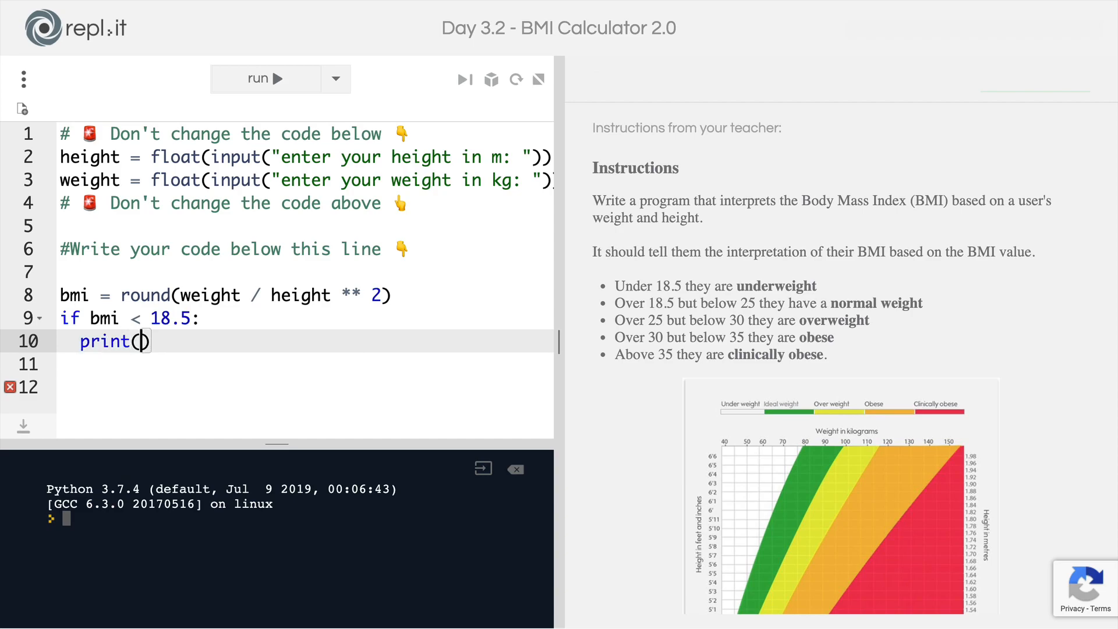
{"action": "type", "text": "\"Your bmi \""}
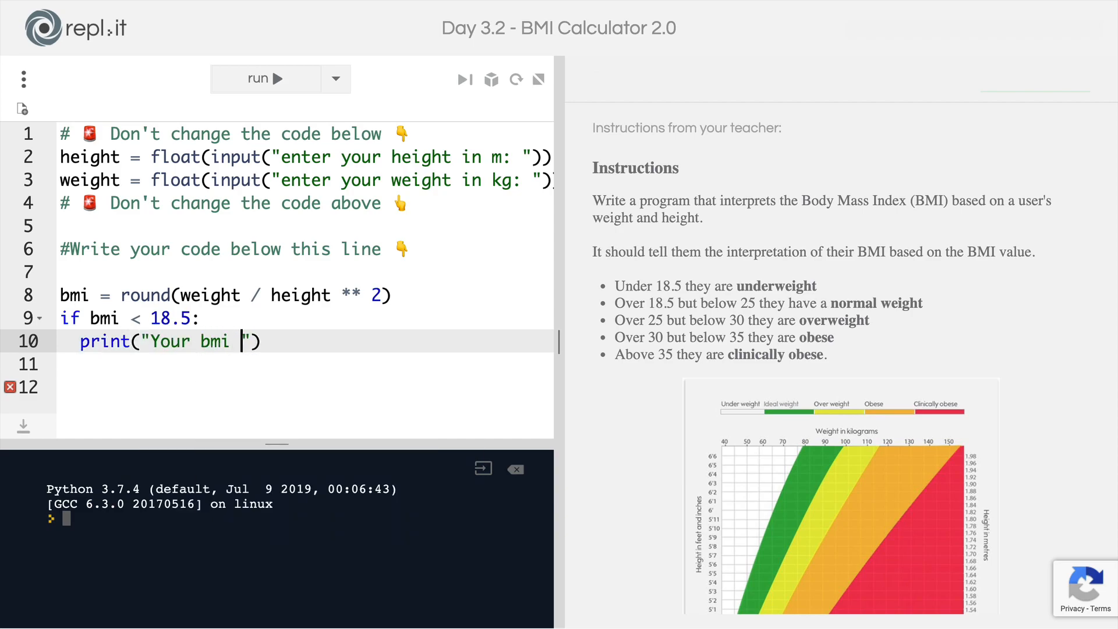
{"action": "type", "text": "is {}"}
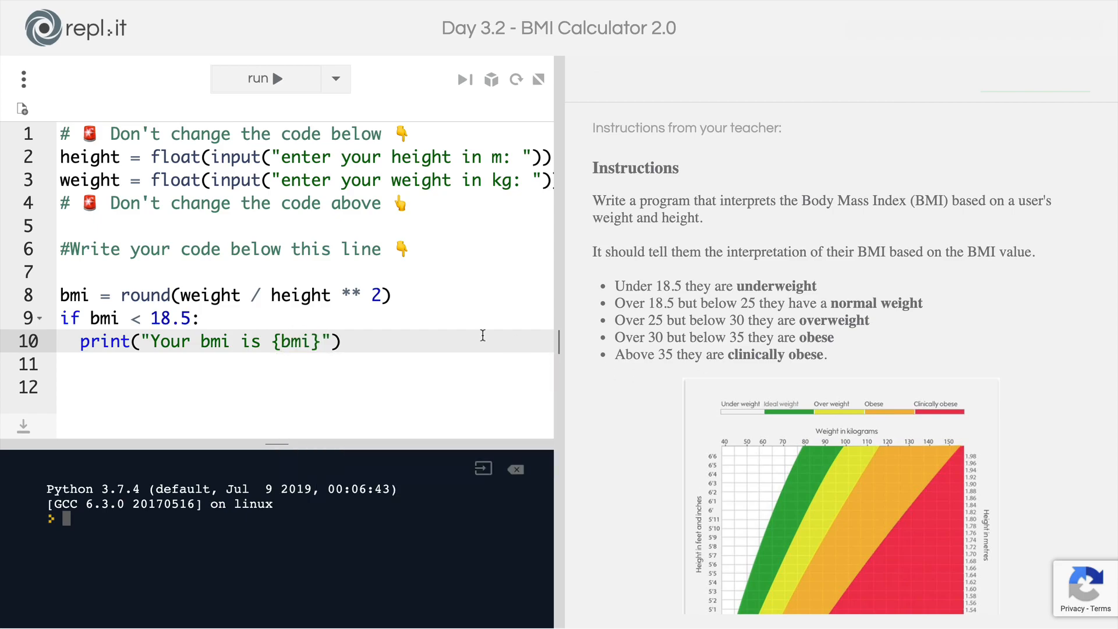
- Make it an f-string ending 'you are underweight.' and begin the under-25 condition
{"action": "left_click", "coordinate": [142, 341]}
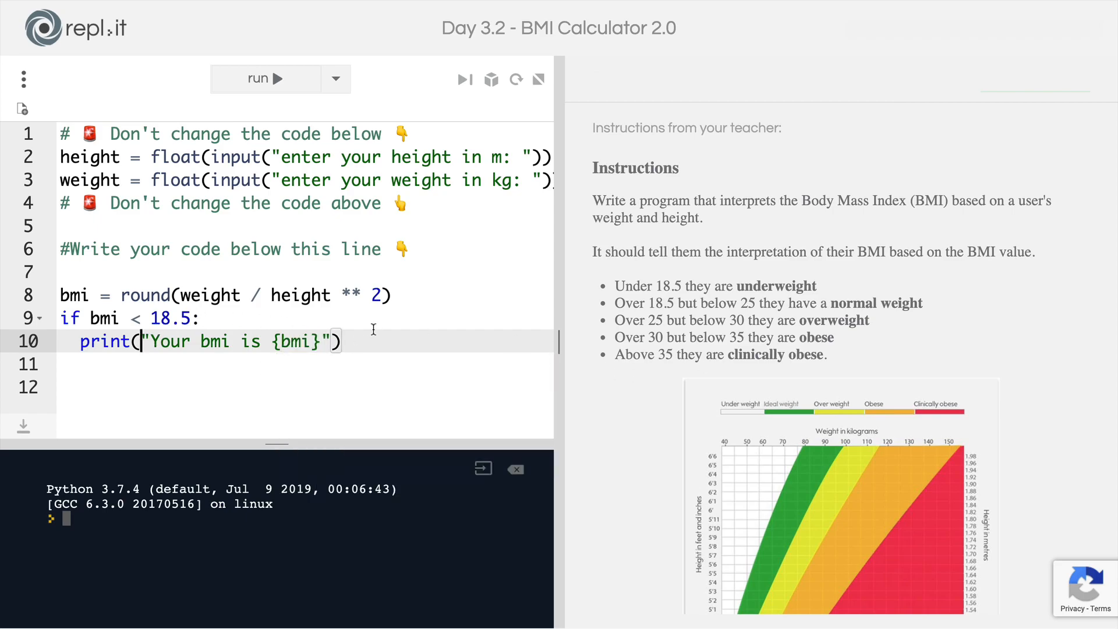
{"action": "type", "text": "f"}
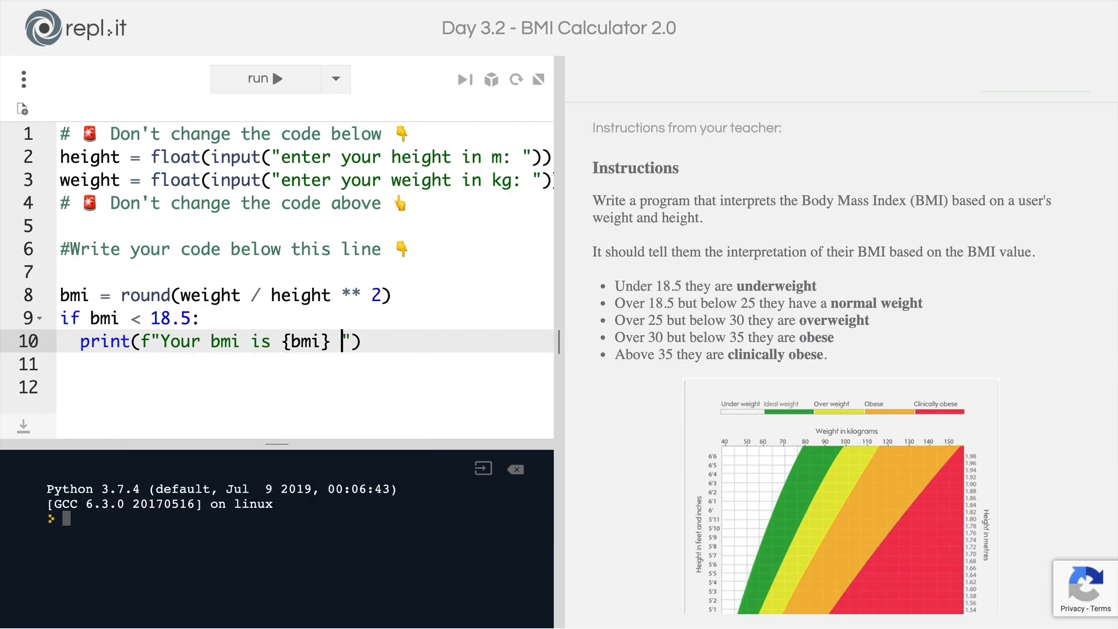
{"action": "type", "text": ","}
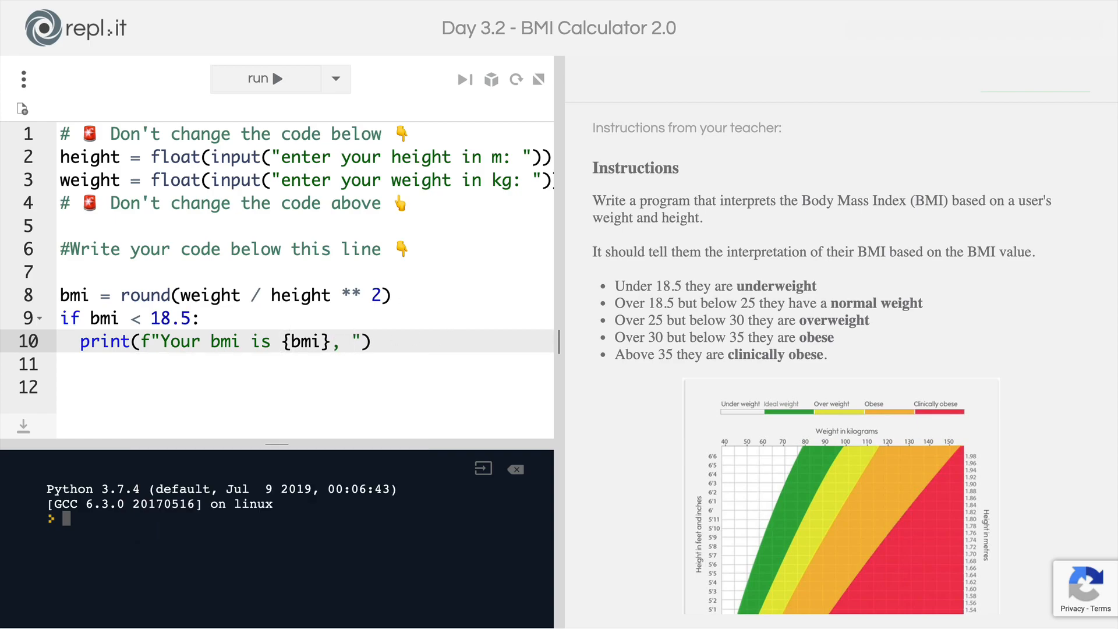
{"action": "type", "text": "you are"}
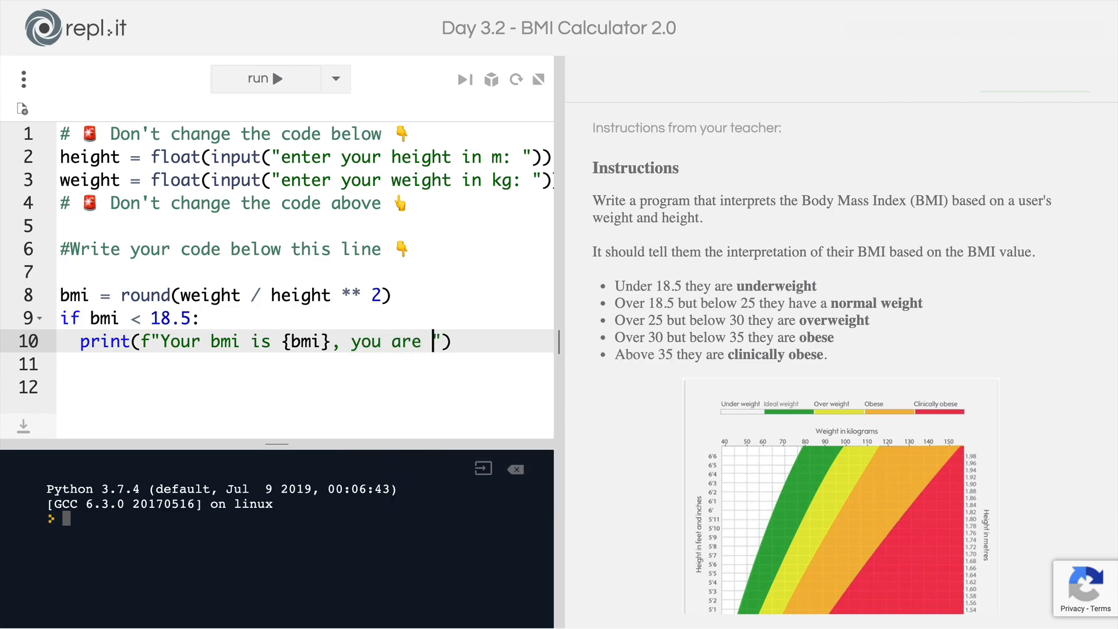
{"action": "type", "text": "underweight."}
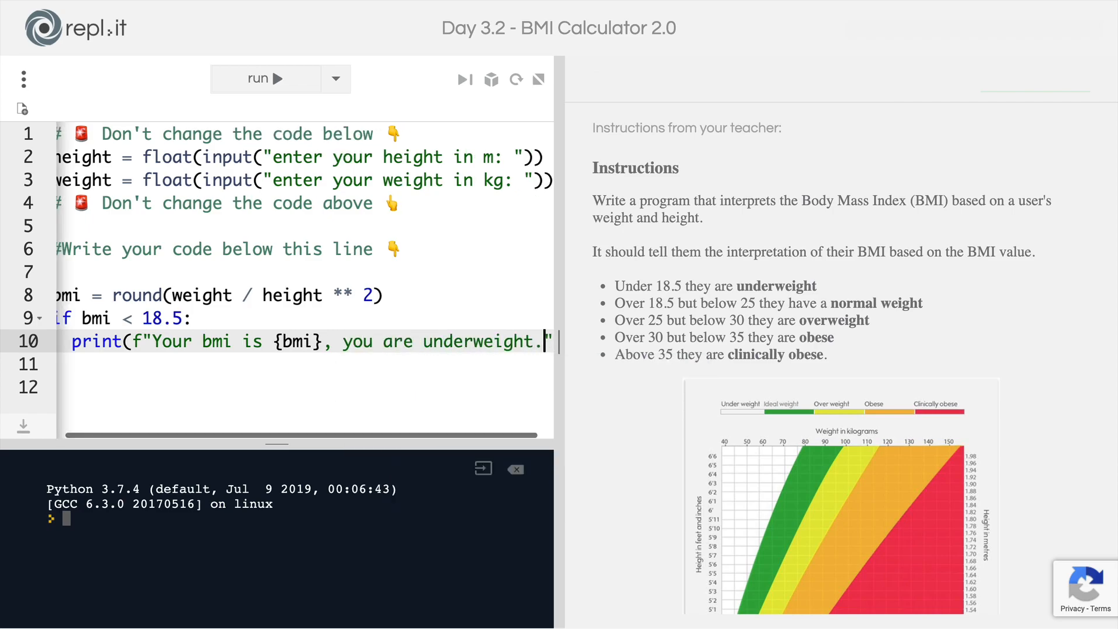
{"action": "key", "text": "Enter"}
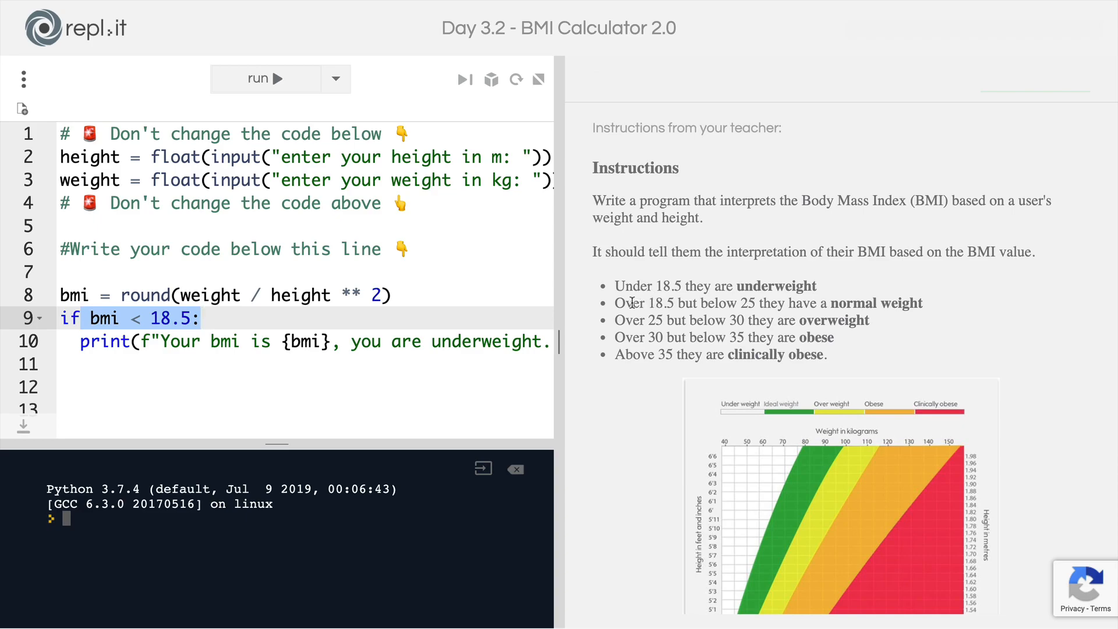
{"action": "left_click", "coordinate": [201, 318]}
{"action": "type", "text": "elif bmi <"}
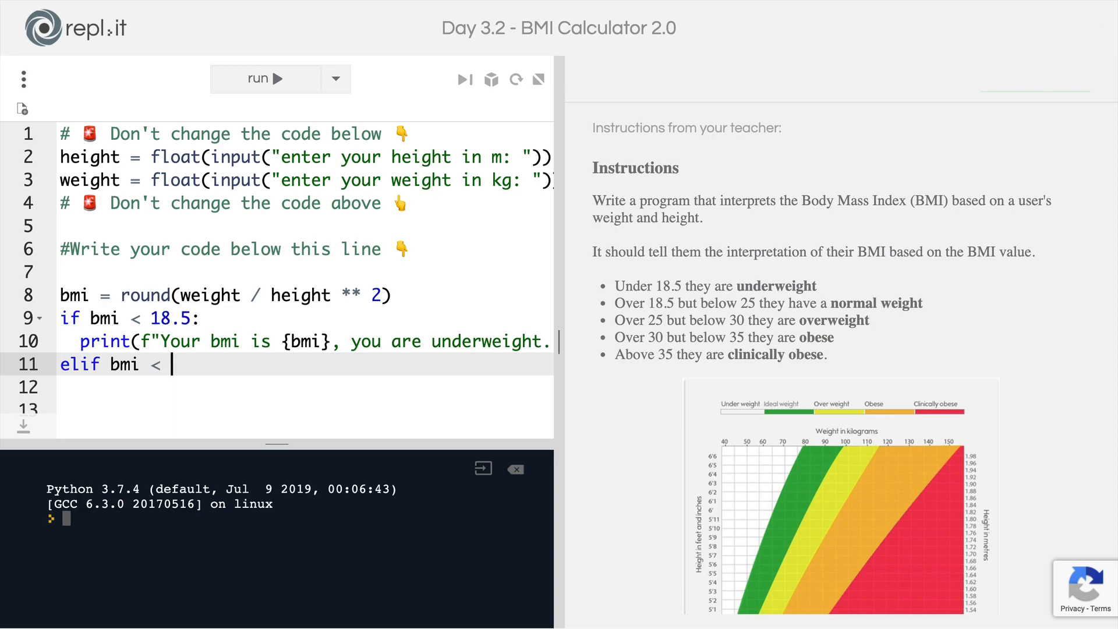
{"action": "type", "text": "25:"}
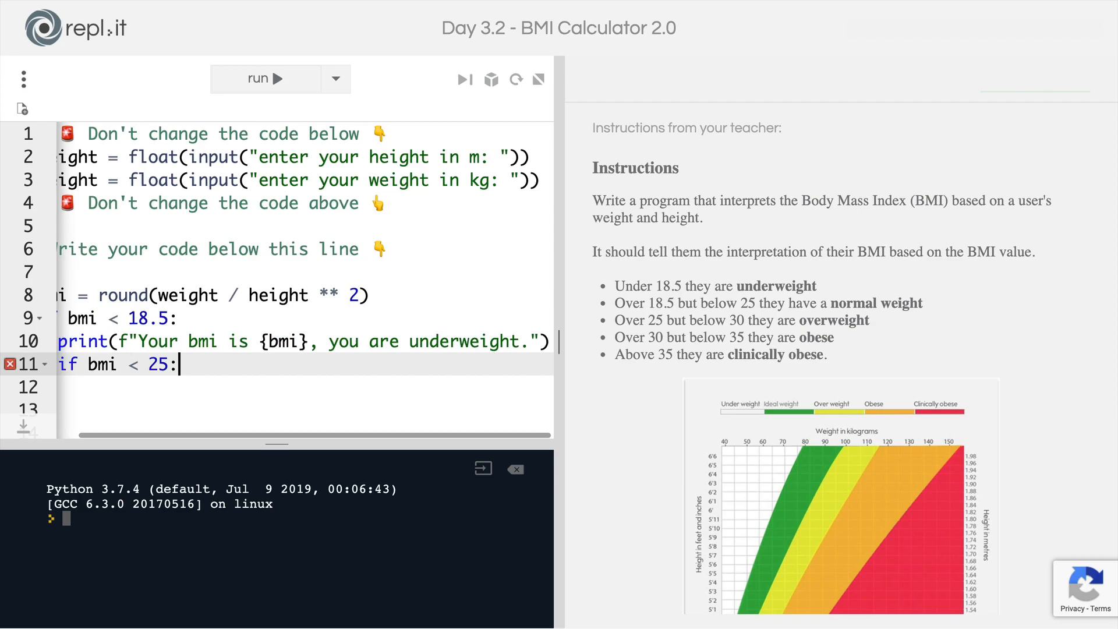
- Paste the underweight print under elif bmi < 25: and retype 'underweight' as the normal weight message
{"action": "type", "text": "print(f\"Your bmi is {bmi}, you are underweight.\")"}
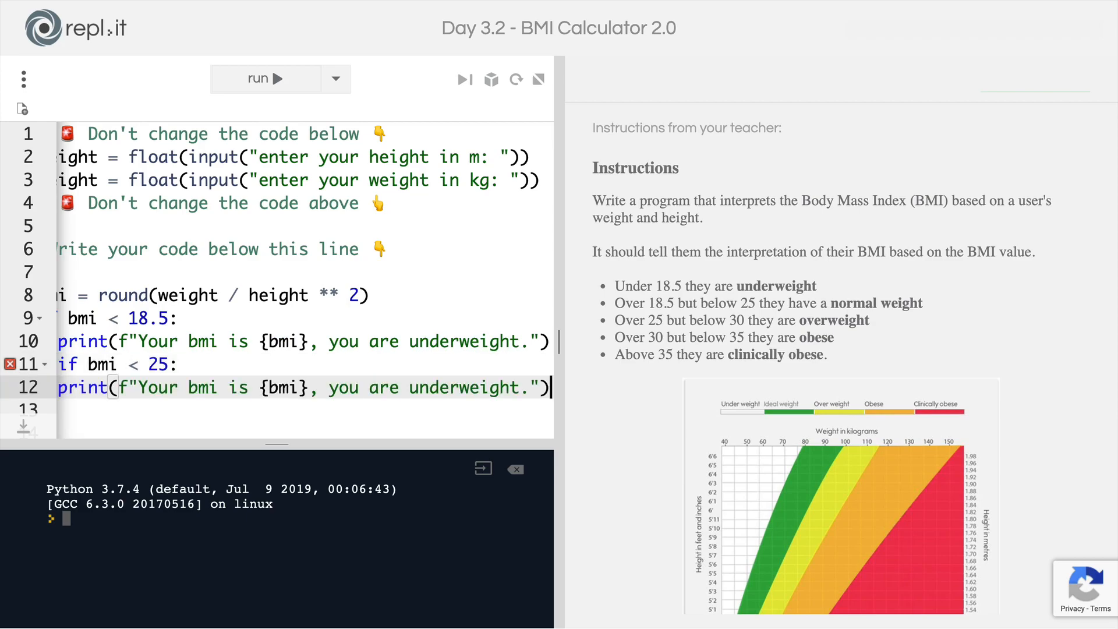
{"action": "double_click", "coordinate": [464, 387]}
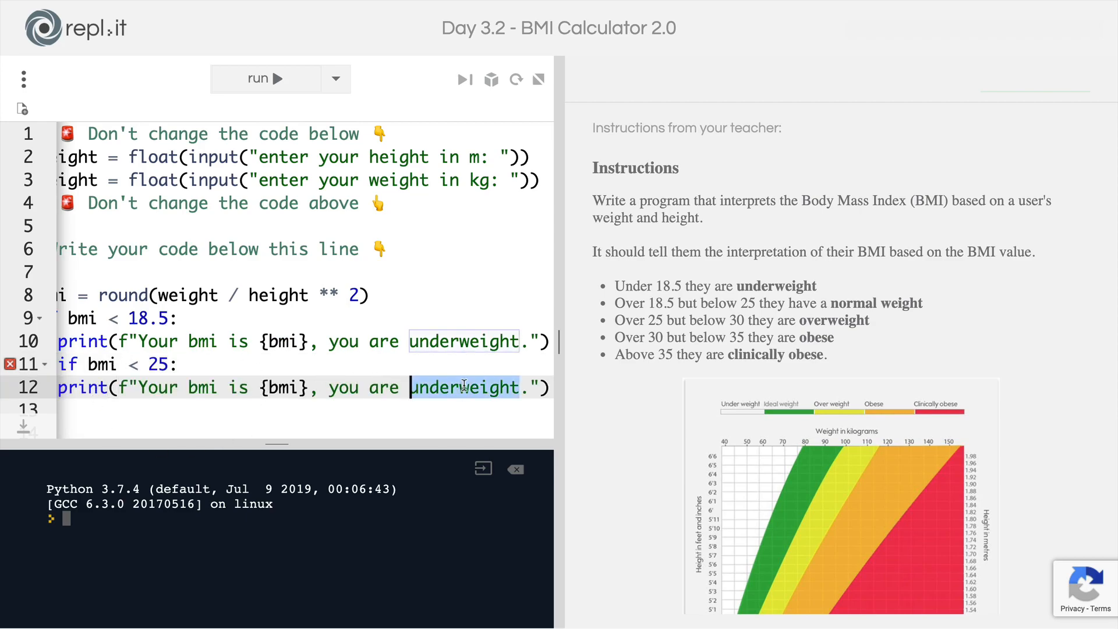
{"action": "type", "text": "hav"}
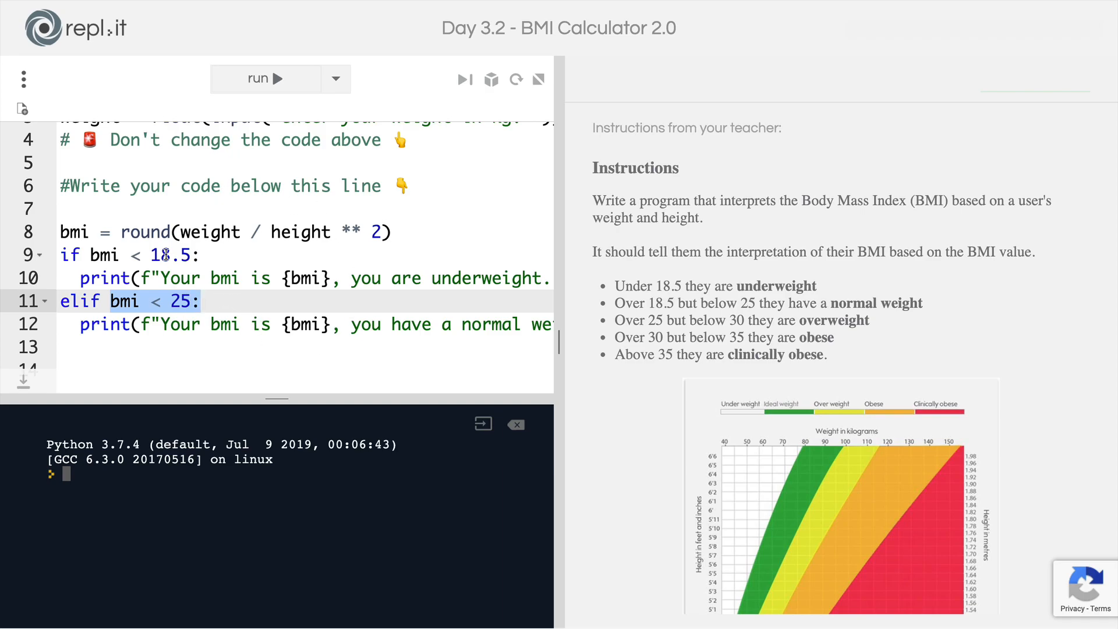
{"action": "mouse_move", "coordinate": [203, 339]}
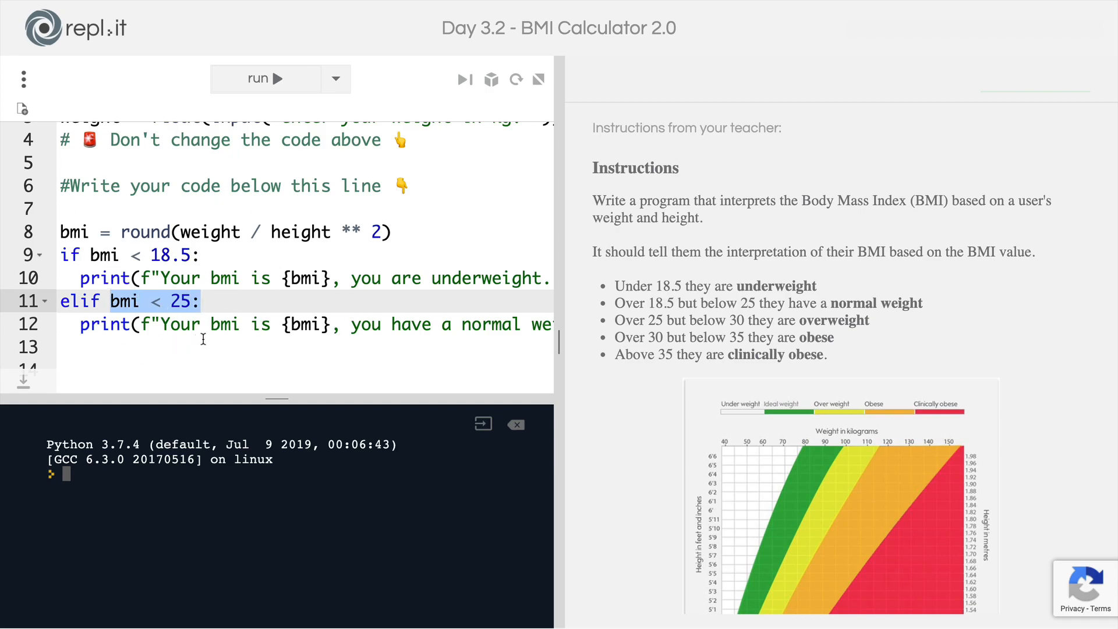
{"action": "mouse_move", "coordinate": [213, 287]}
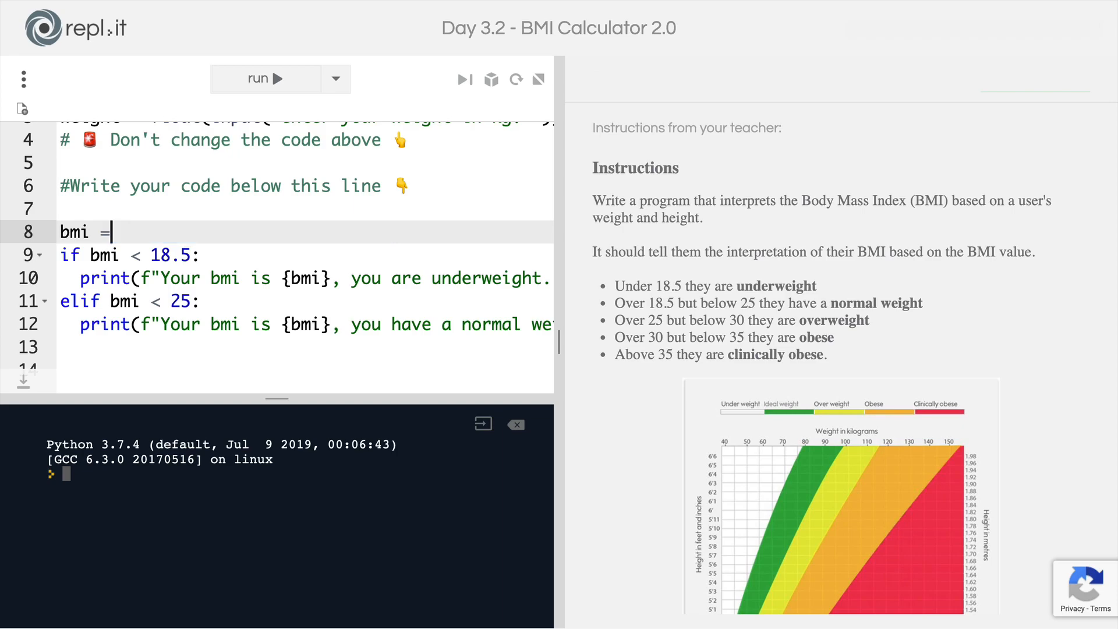
- Try bmi = 18, restore round(weight / height ** 2), and start elif bmi < 30
{"action": "type", "text": "18"}
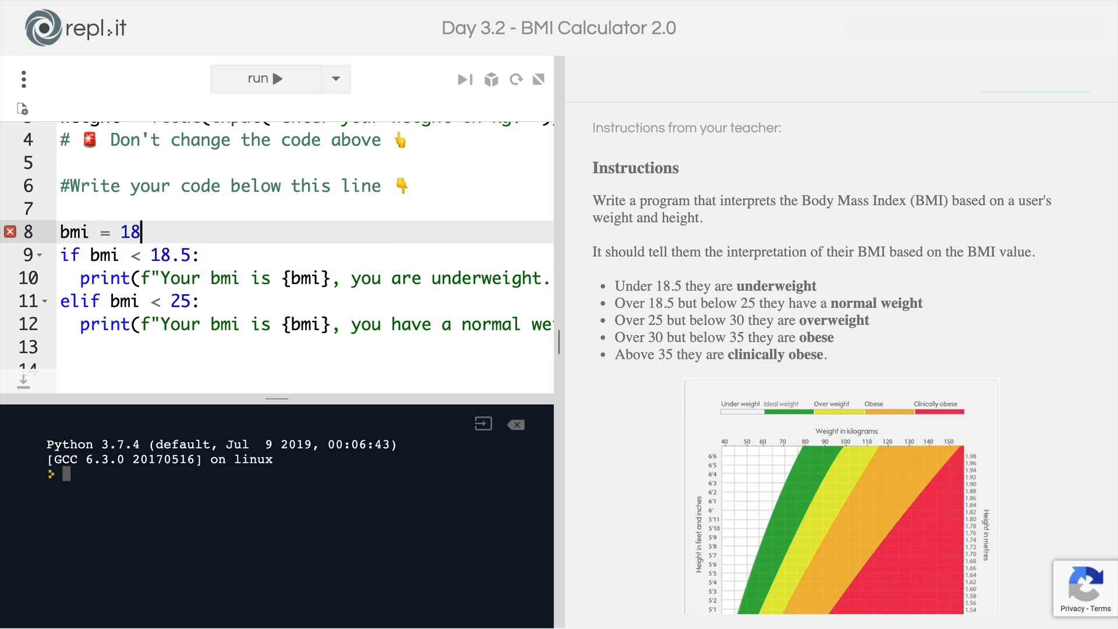
{"action": "key", "text": "BackSpace"}
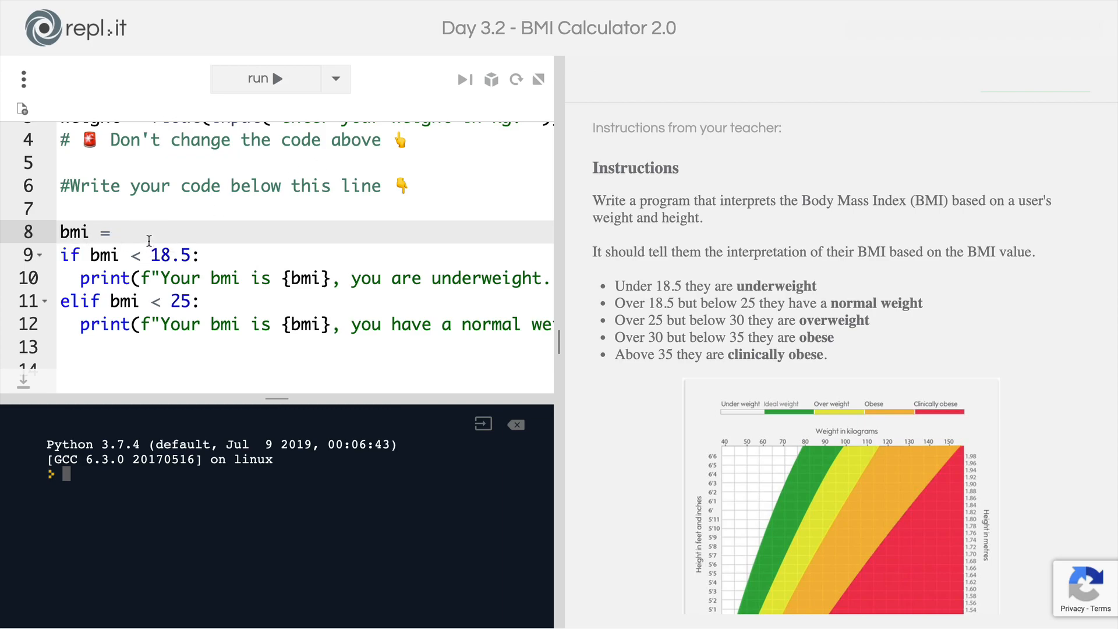
{"action": "type", "text": "round(weight / height ** 2)"}
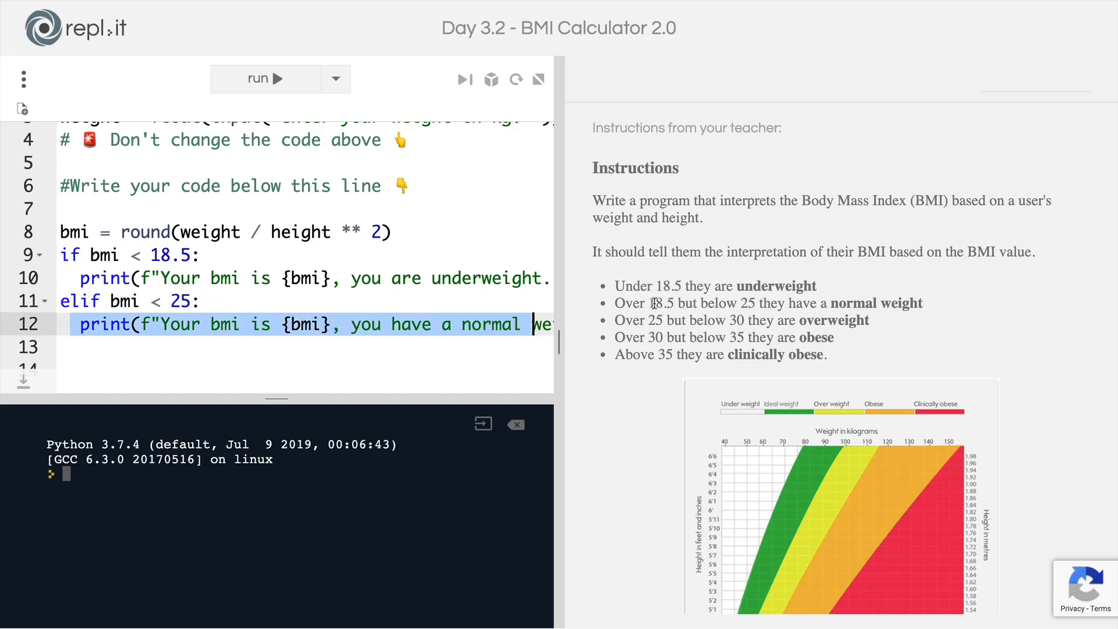
{"action": "left_click_drag", "start_coordinate": [647, 302], "coordinate": [696, 303]}
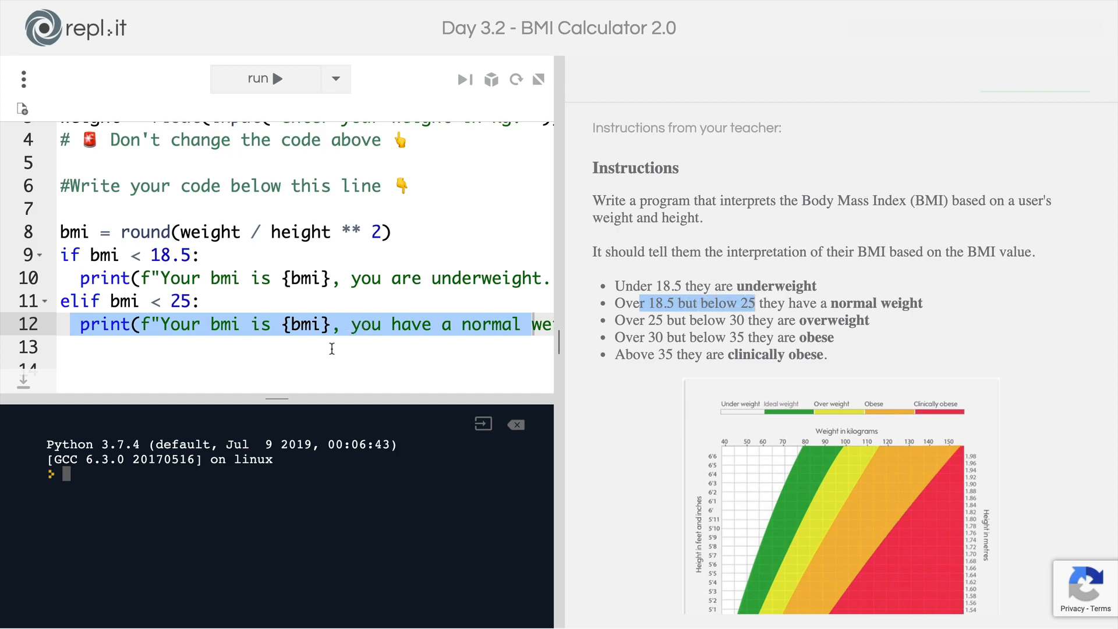
{"action": "type", "text": "elif bmi < 30:"}
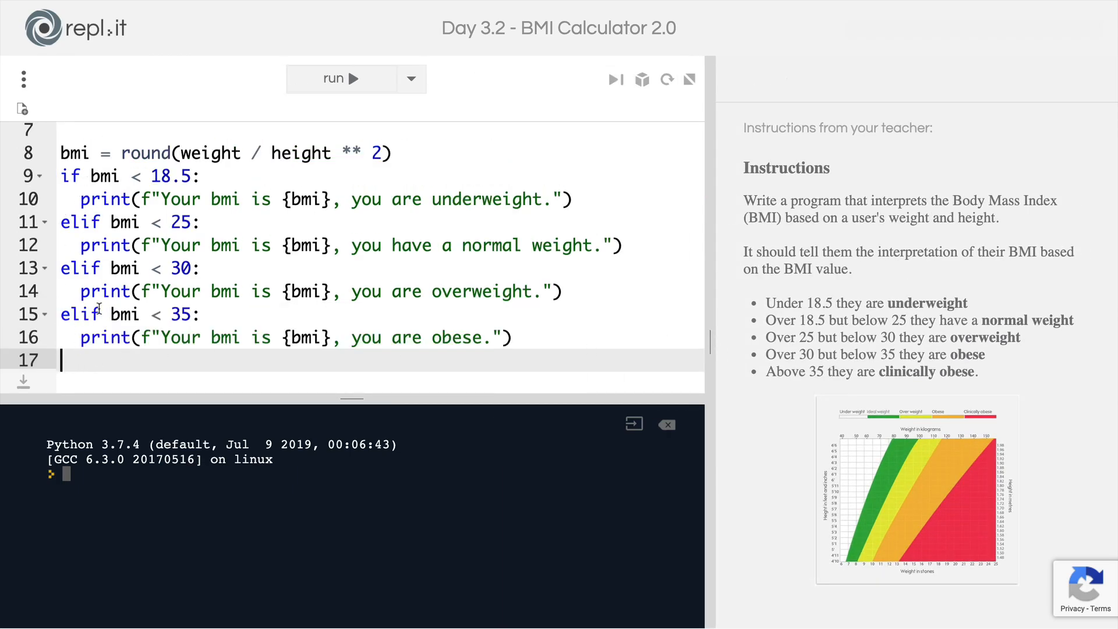
- Add an else: branch whose print message reads 'clinically obese'
{"action": "triple_click", "coordinate": [128, 314]}
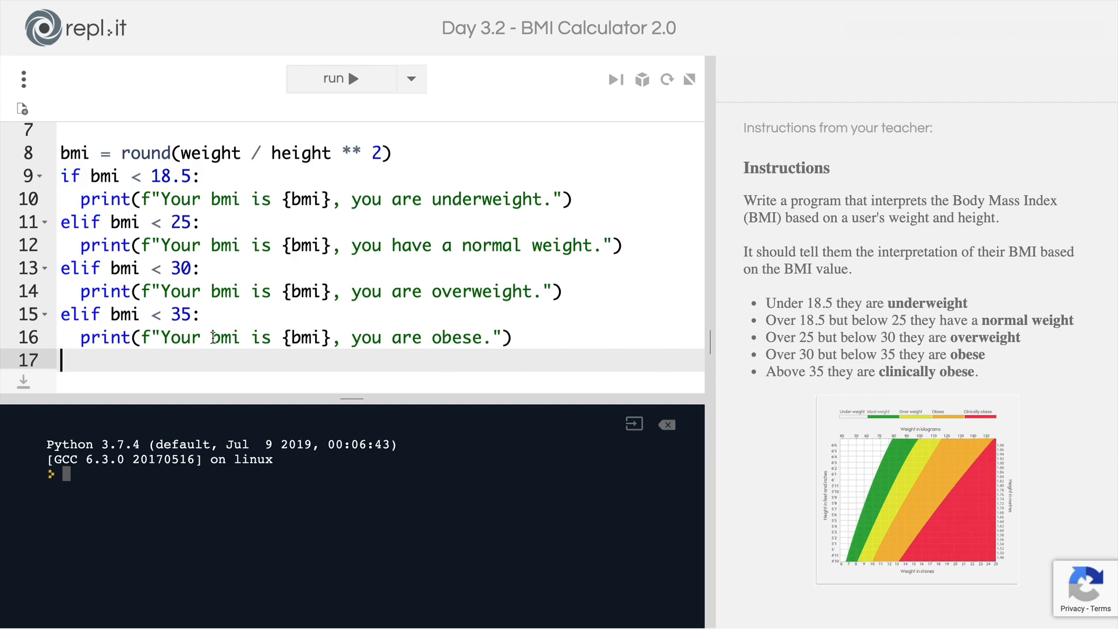
{"action": "type", "text": "else"}
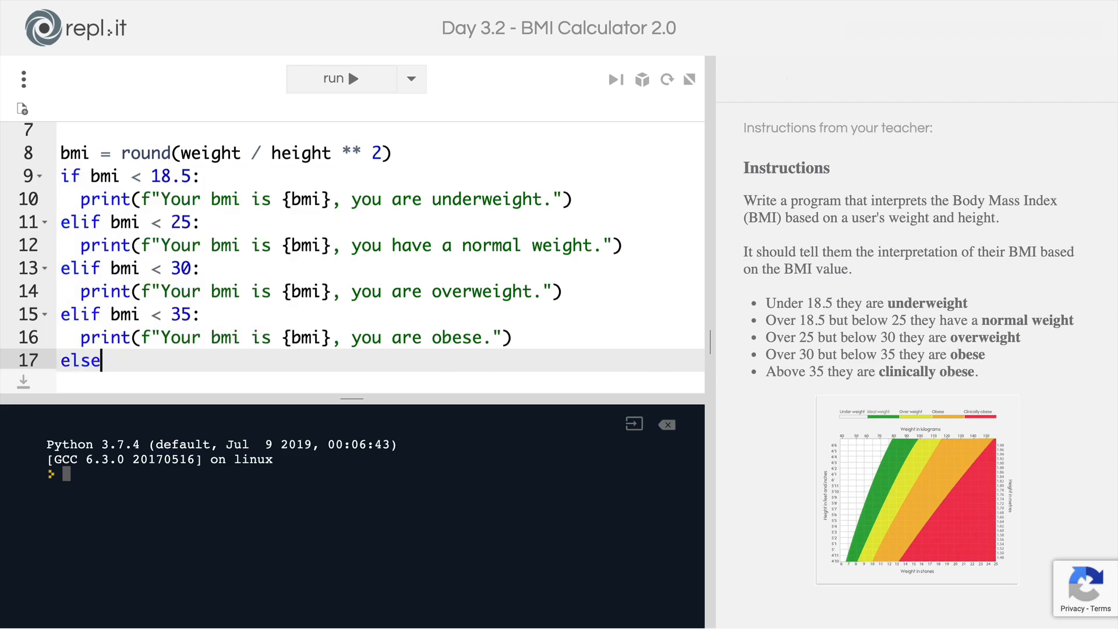
{"action": "type", "text": ":"}
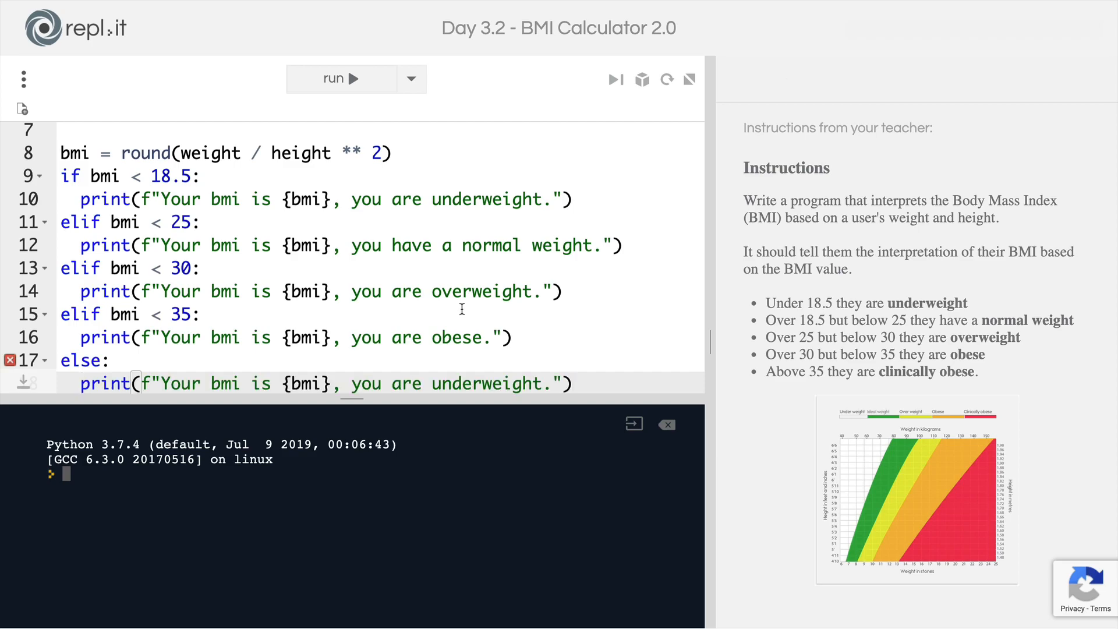
{"action": "type", "text": "clinically obese"}
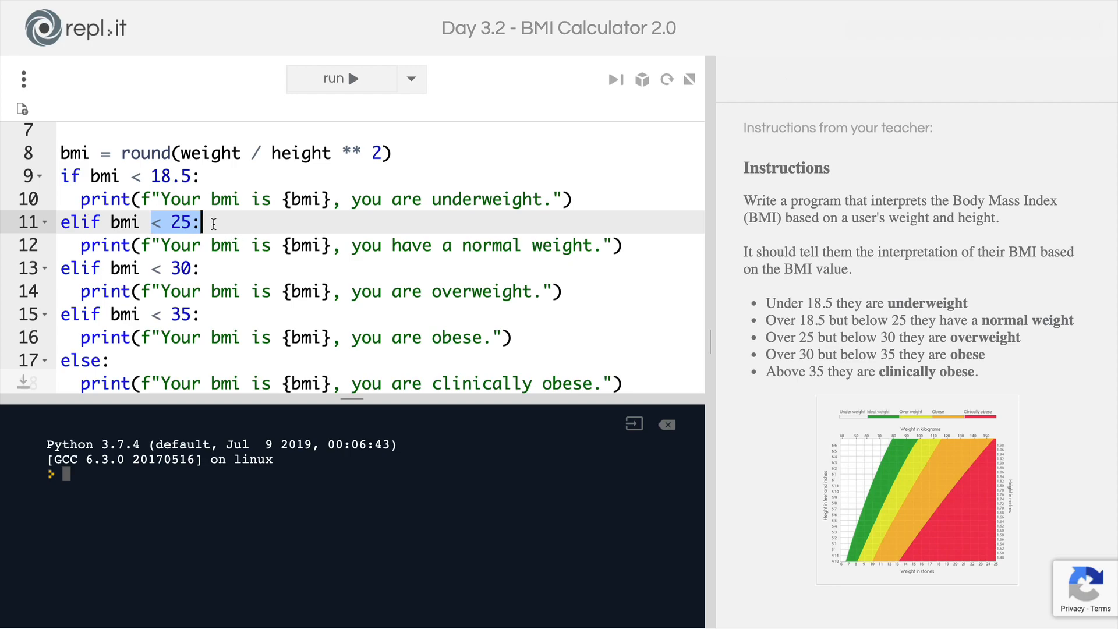
{"action": "left_click_drag", "start_coordinate": [769, 302], "coordinate": [978, 371]}
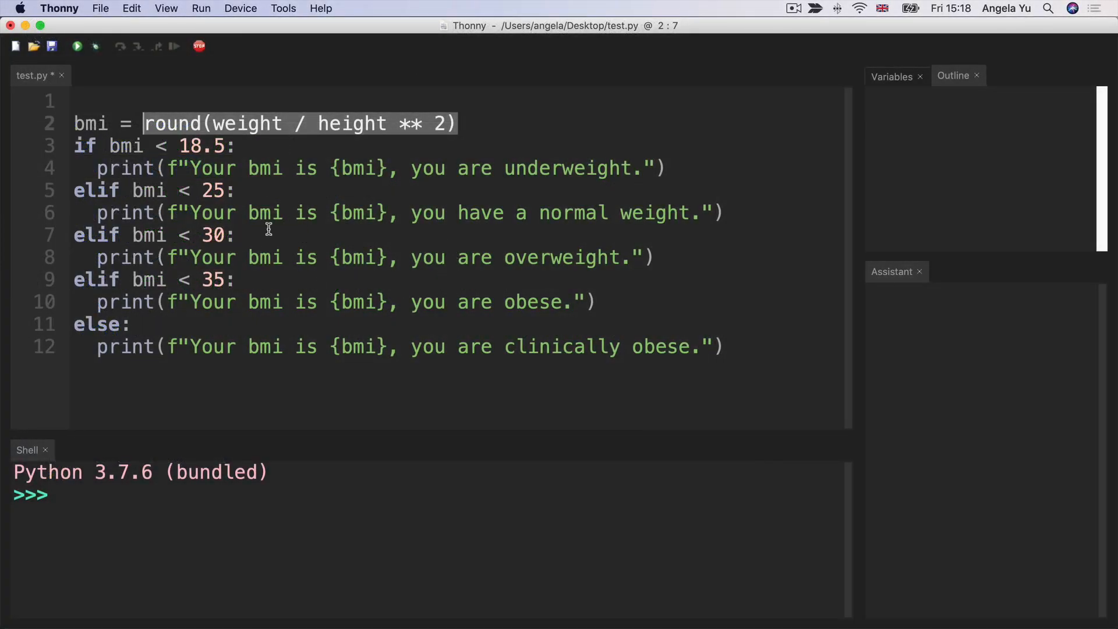
{"action": "mouse_move", "coordinate": [692, 401]}
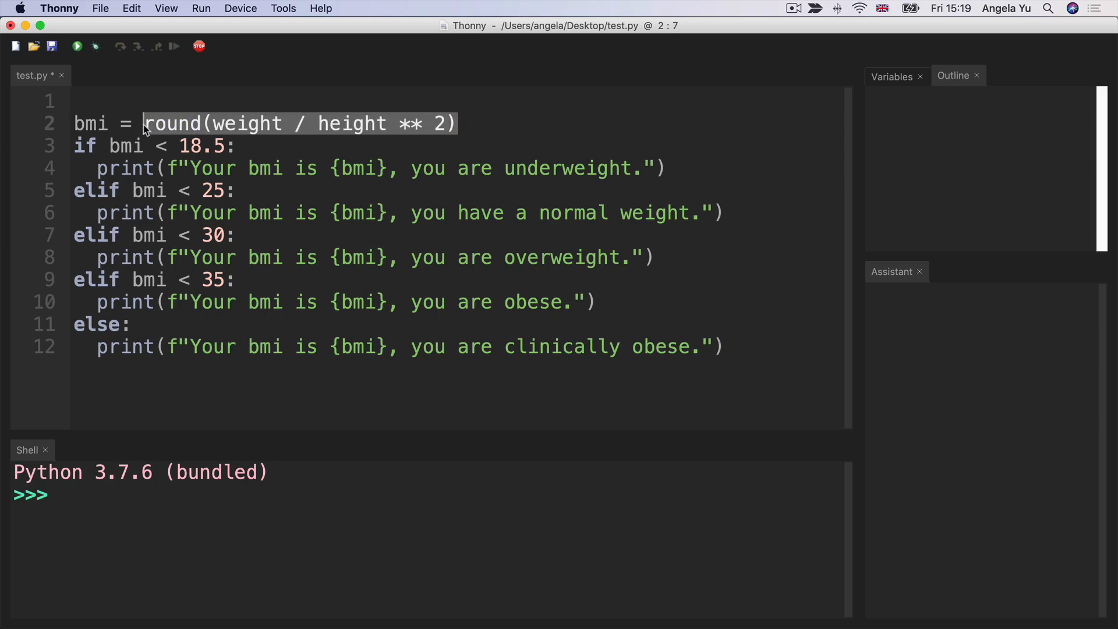
- Replace the formula with bmi = 18 and debug-step until the underweight message prints
{"action": "key", "text": "Delete"}
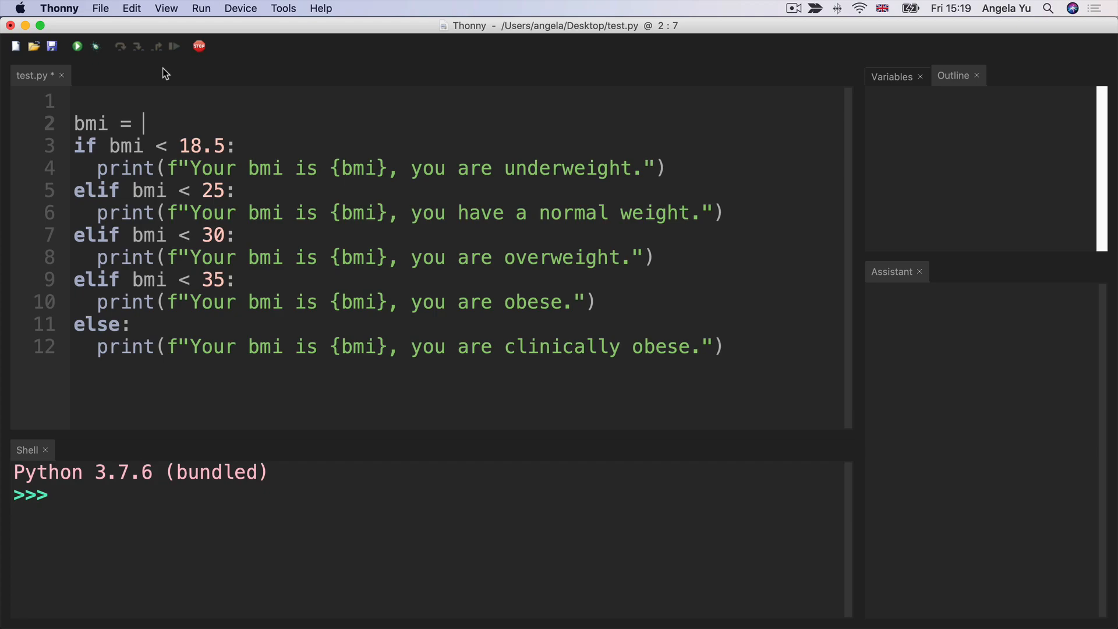
{"action": "type", "text": "18"}
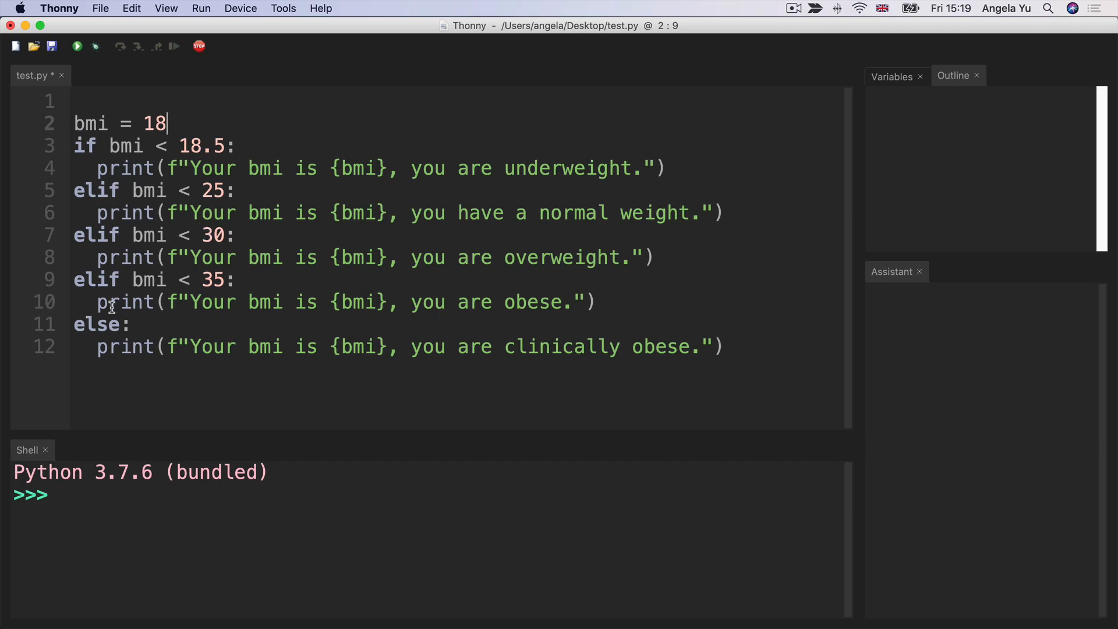
{"action": "mouse_move", "coordinate": [95, 47]}
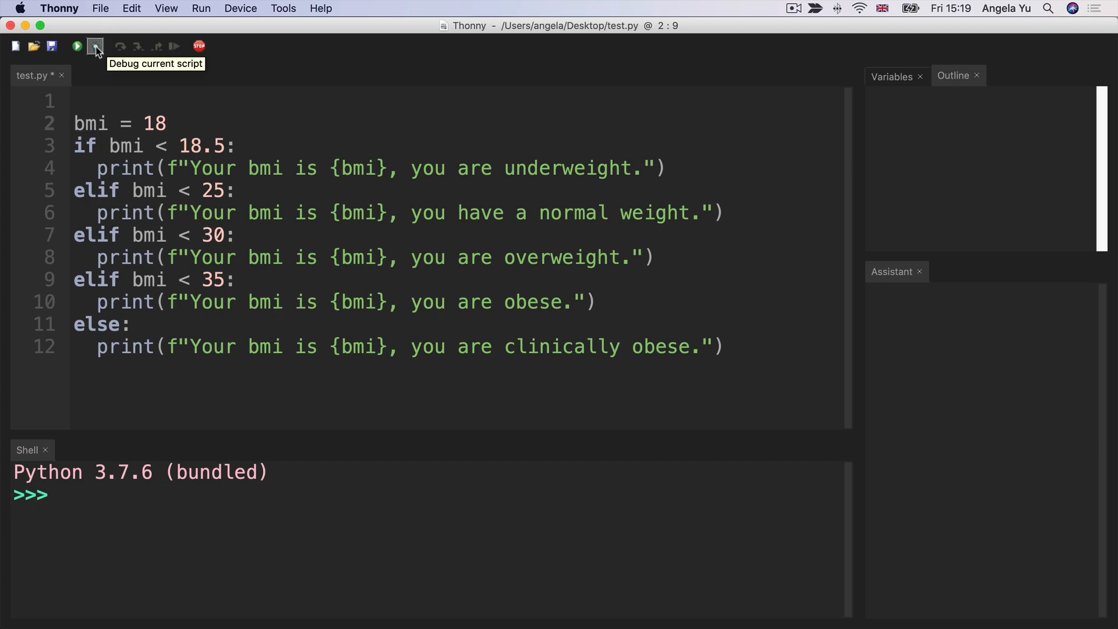
{"action": "left_click", "coordinate": [95, 47]}
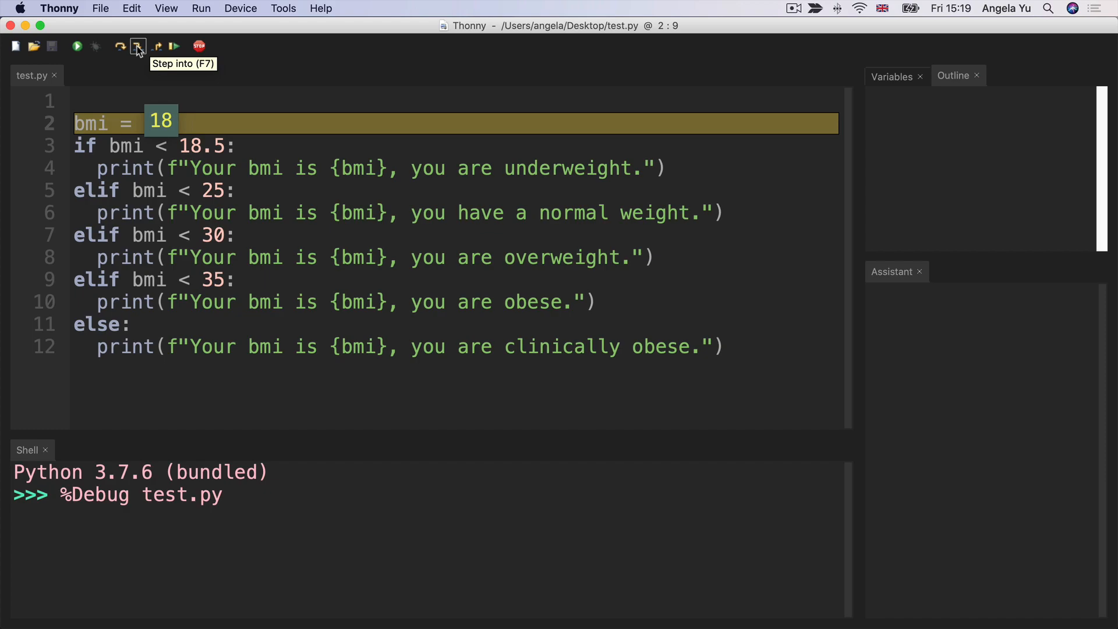
{"action": "left_click", "coordinate": [137, 46]}
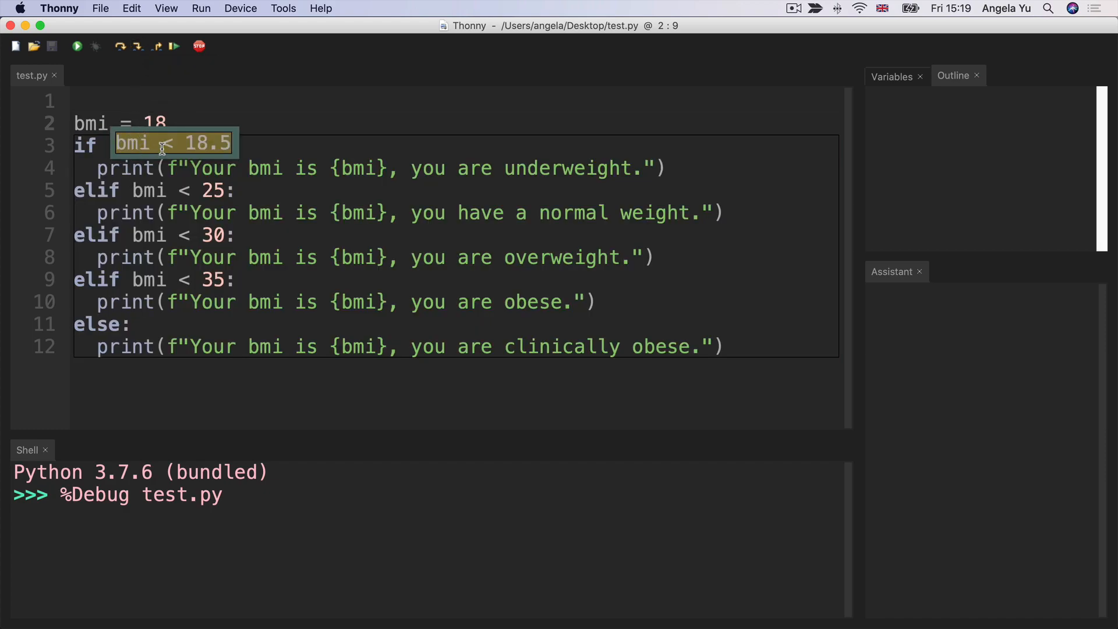
{"action": "left_click", "coordinate": [138, 47]}
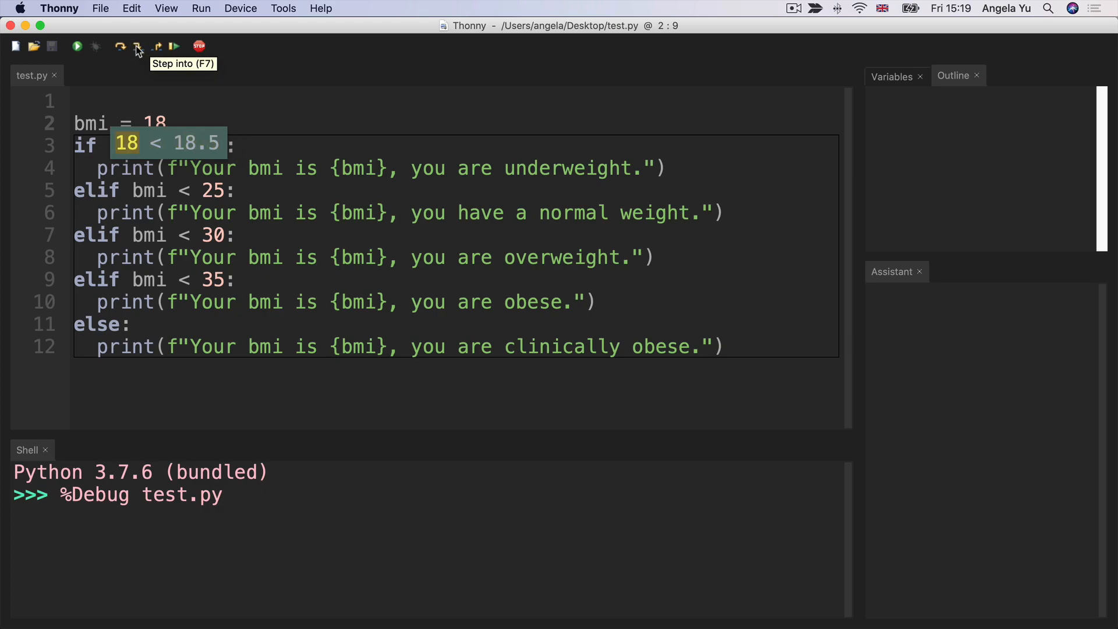
{"action": "mouse_move", "coordinate": [180, 76]}
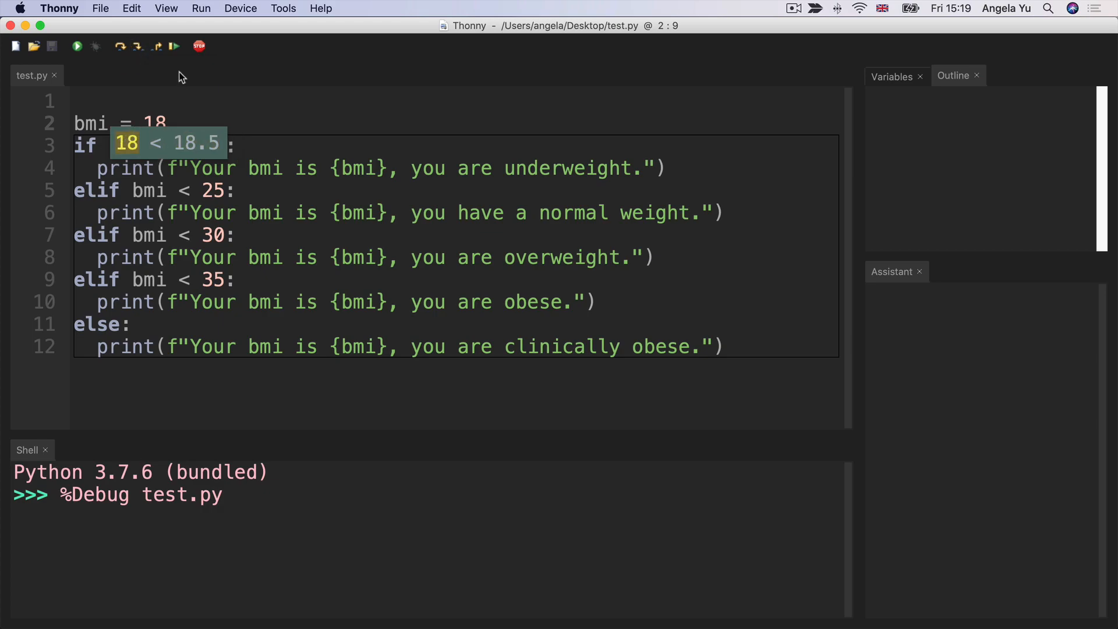
{"action": "mouse_move", "coordinate": [137, 45]}
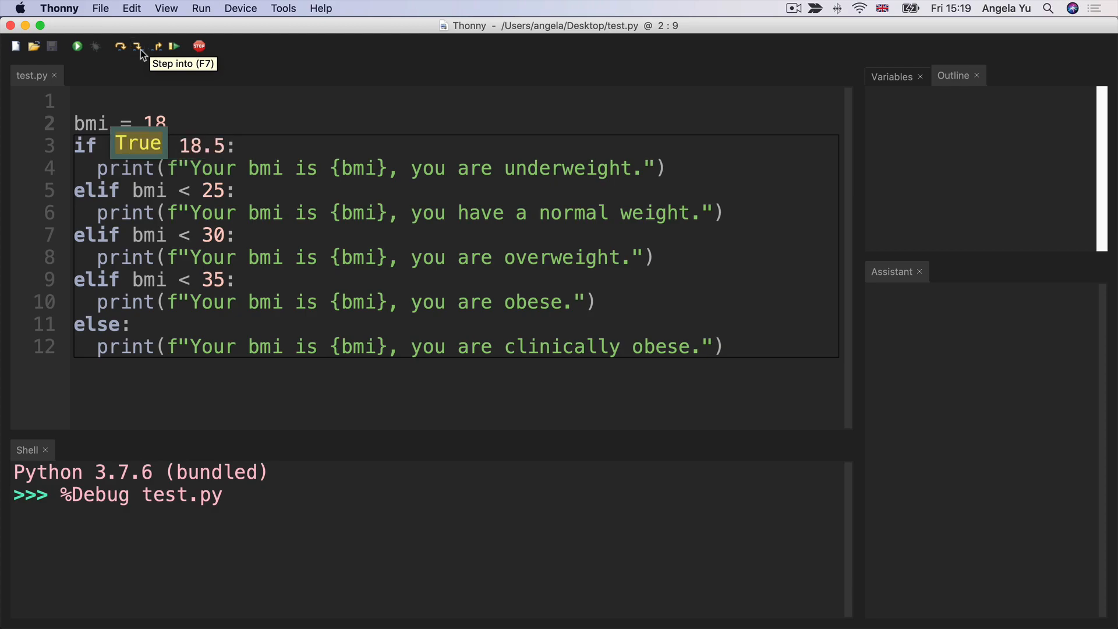
{"action": "left_click", "coordinate": [138, 46]}
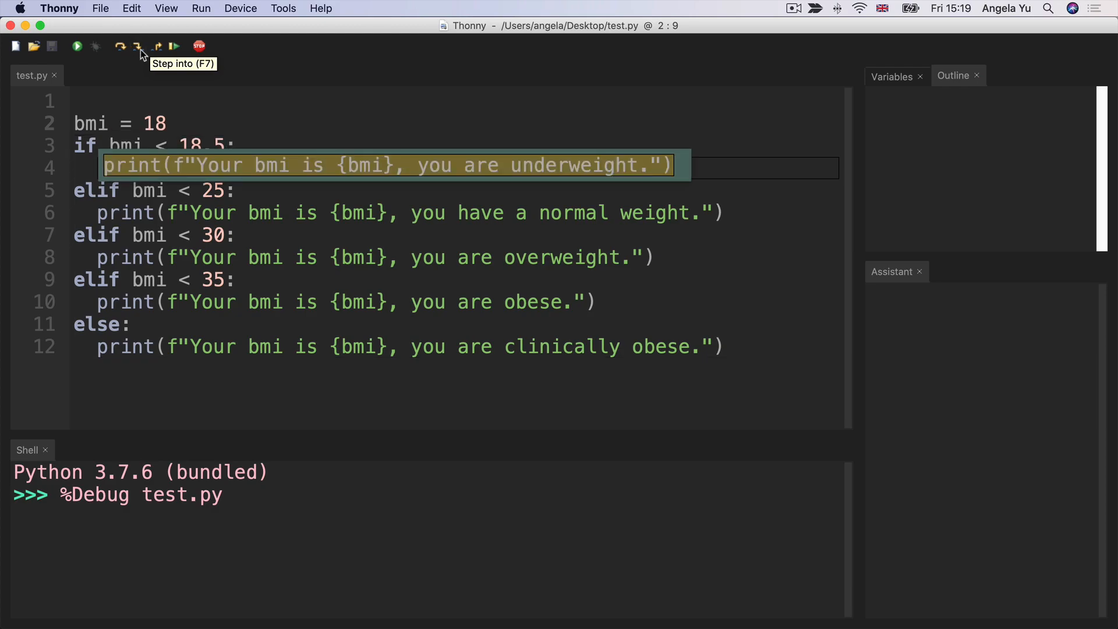
{"action": "left_click", "coordinate": [137, 46]}
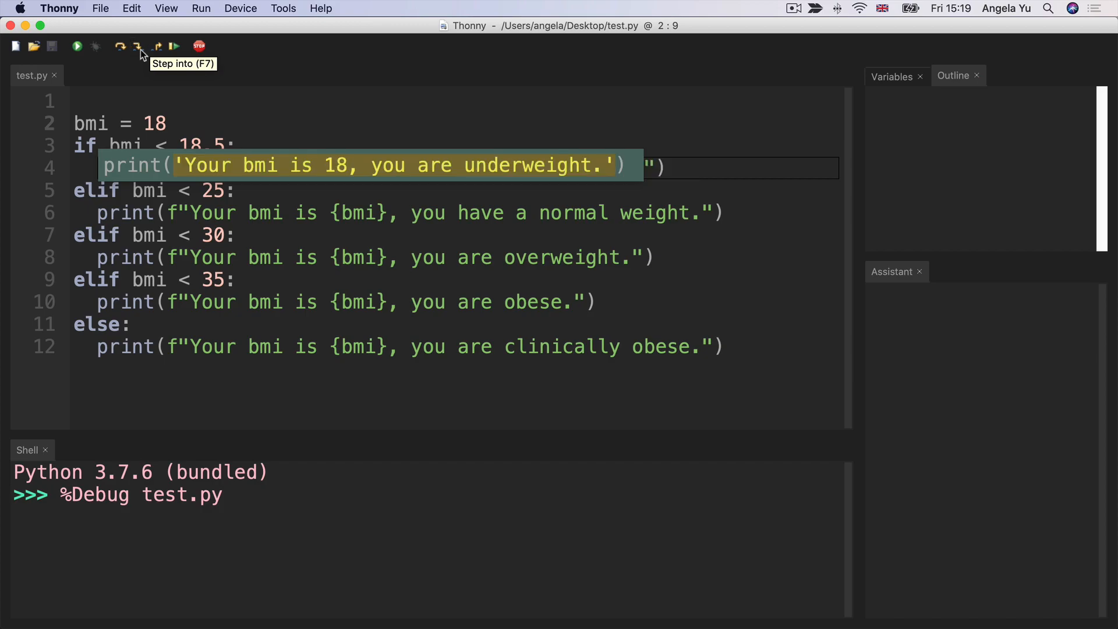
{"action": "left_click", "coordinate": [137, 46]}
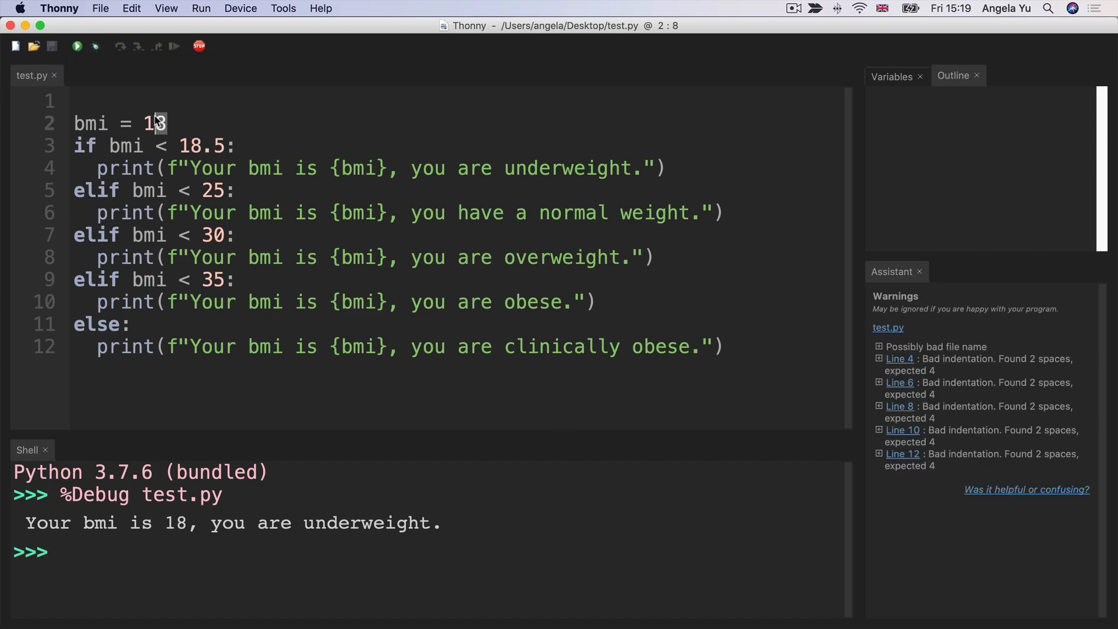
- Set bmi to 22 and debug-step past the underweight check to the normal weight print
{"action": "type", "text": "22"}
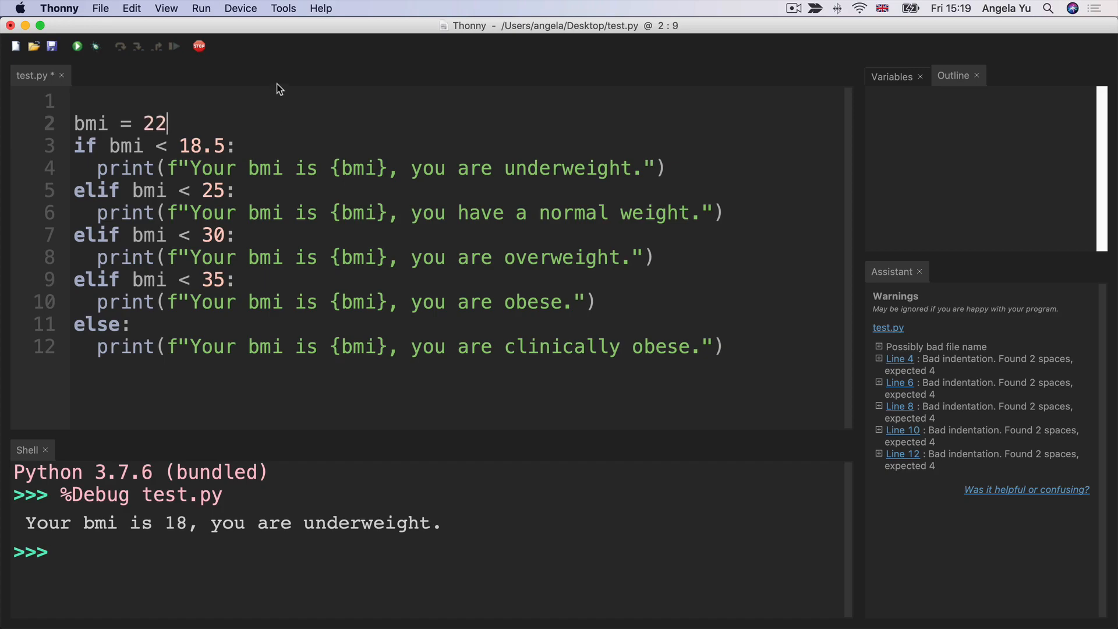
{"action": "left_click", "coordinate": [137, 45]}
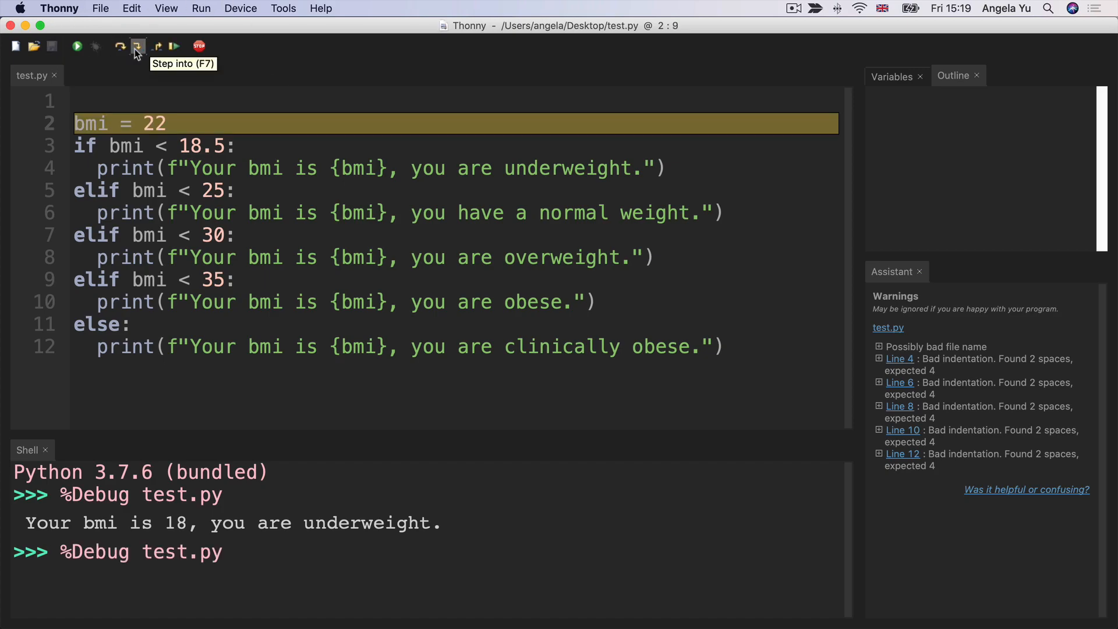
{"action": "left_click", "coordinate": [137, 45]}
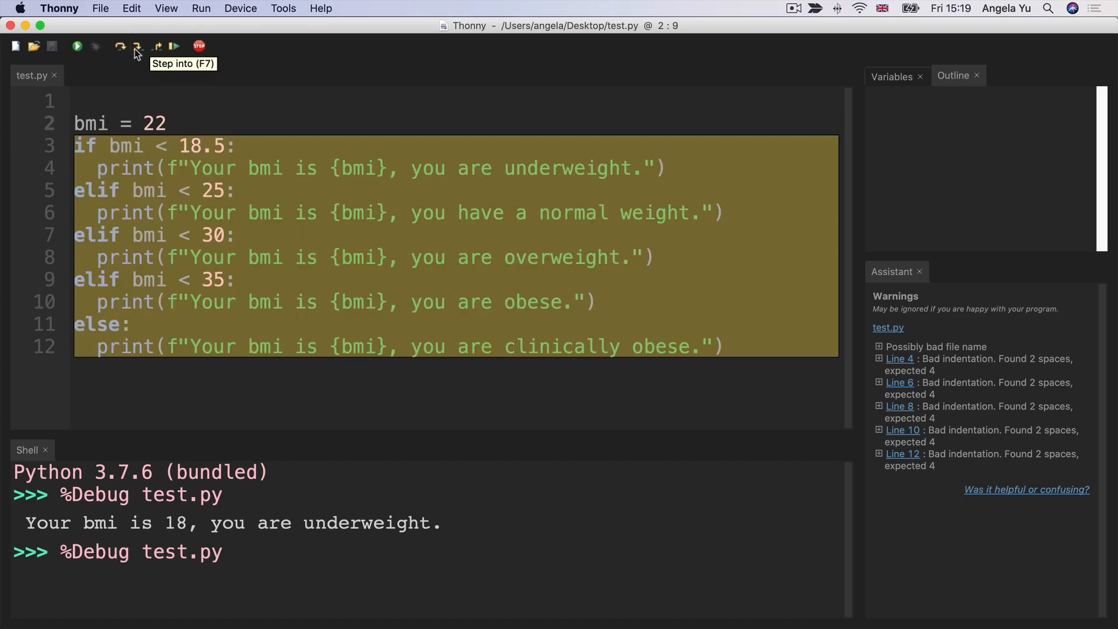
{"action": "left_click", "coordinate": [137, 46]}
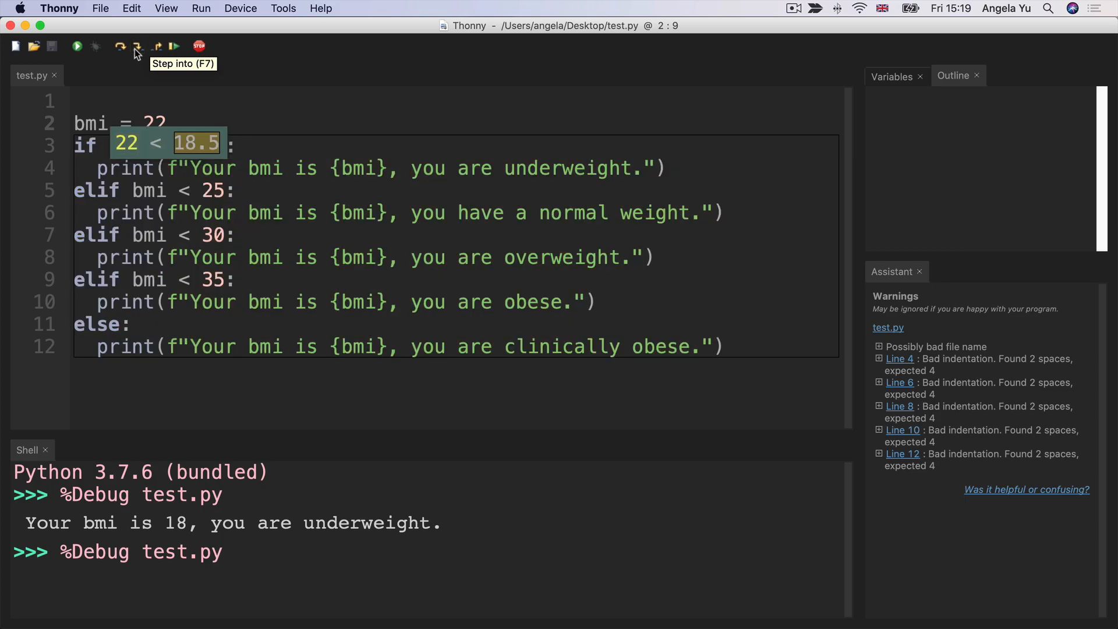
{"action": "left_click", "coordinate": [137, 47]}
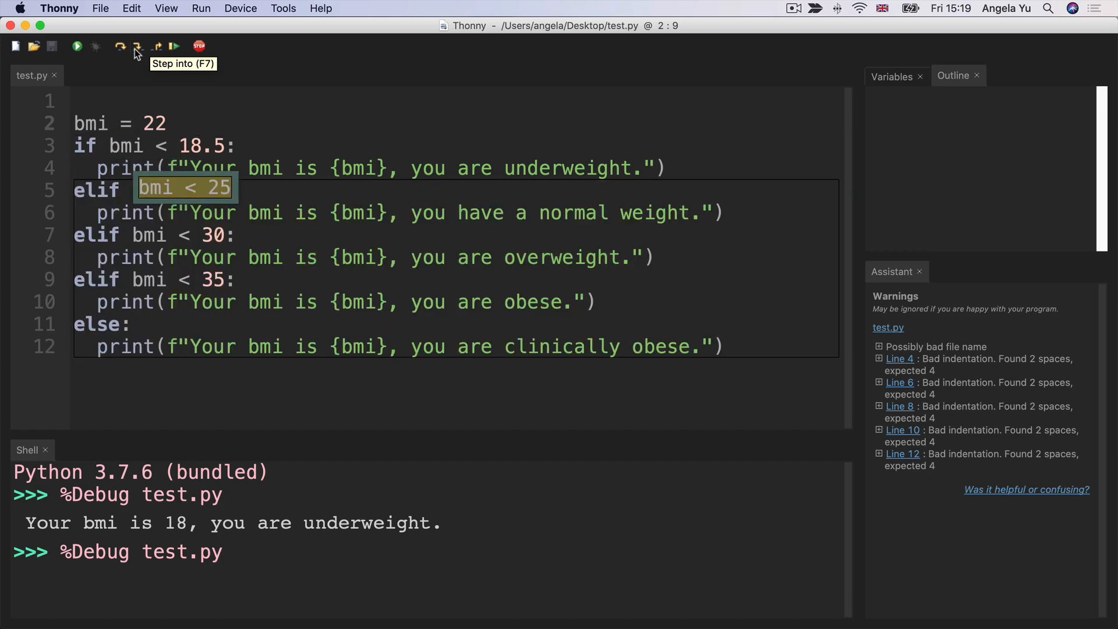
{"action": "left_click", "coordinate": [137, 47]}
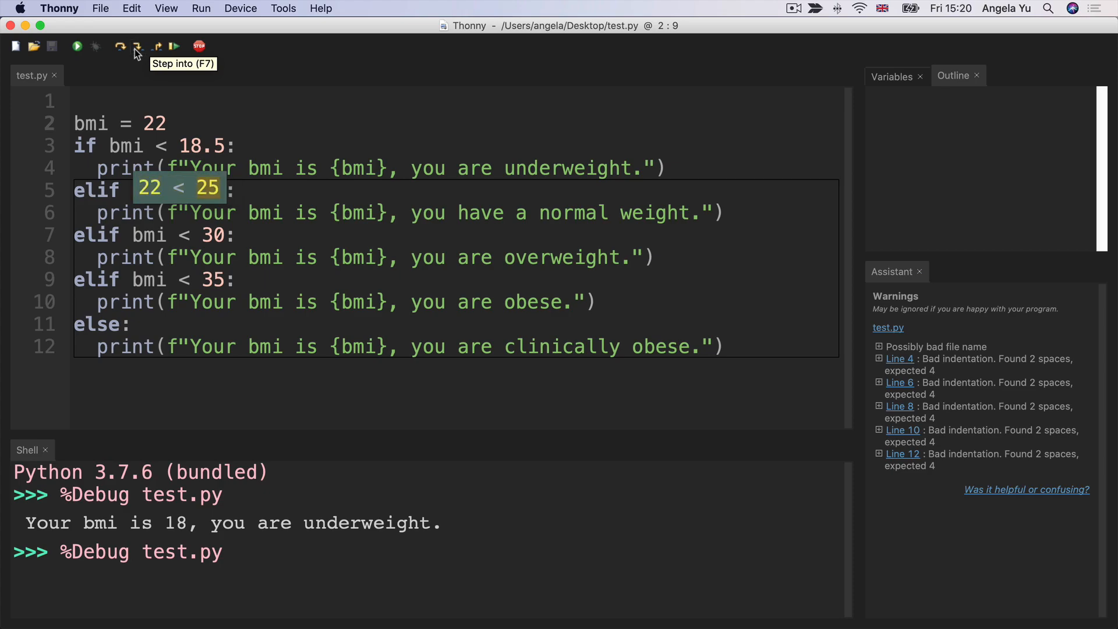
{"action": "left_click", "coordinate": [138, 47]}
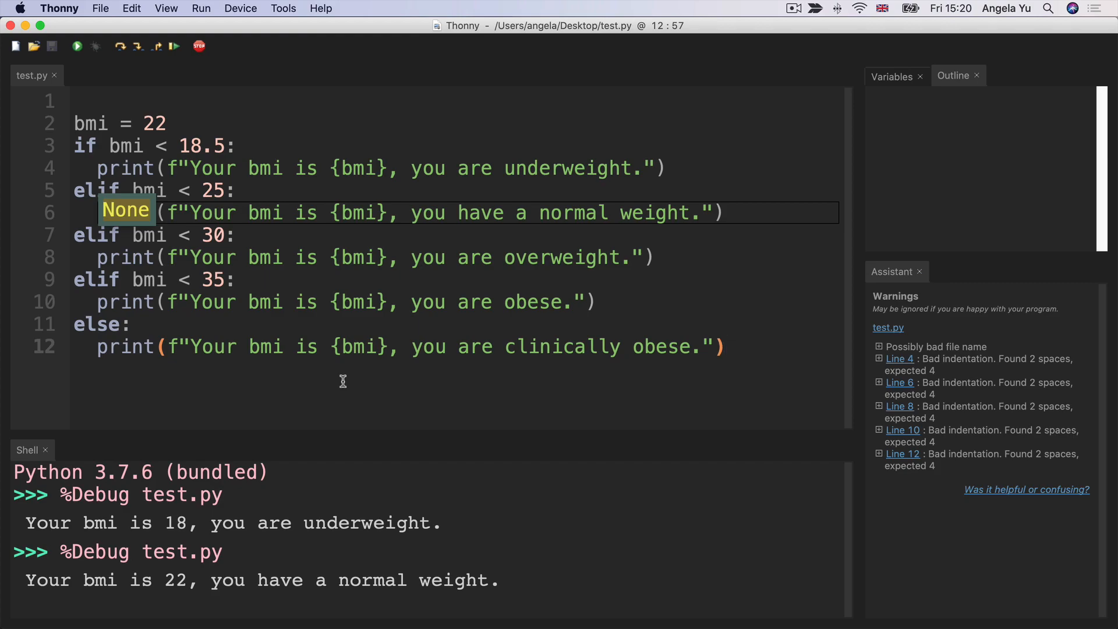
{"action": "left_click", "coordinate": [725, 347]}
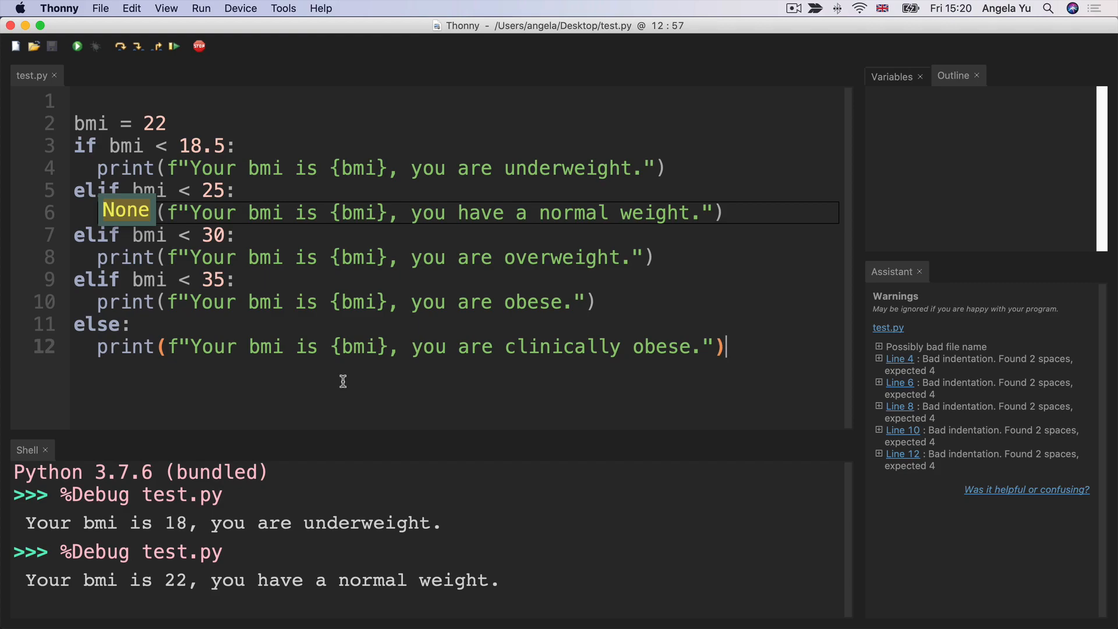